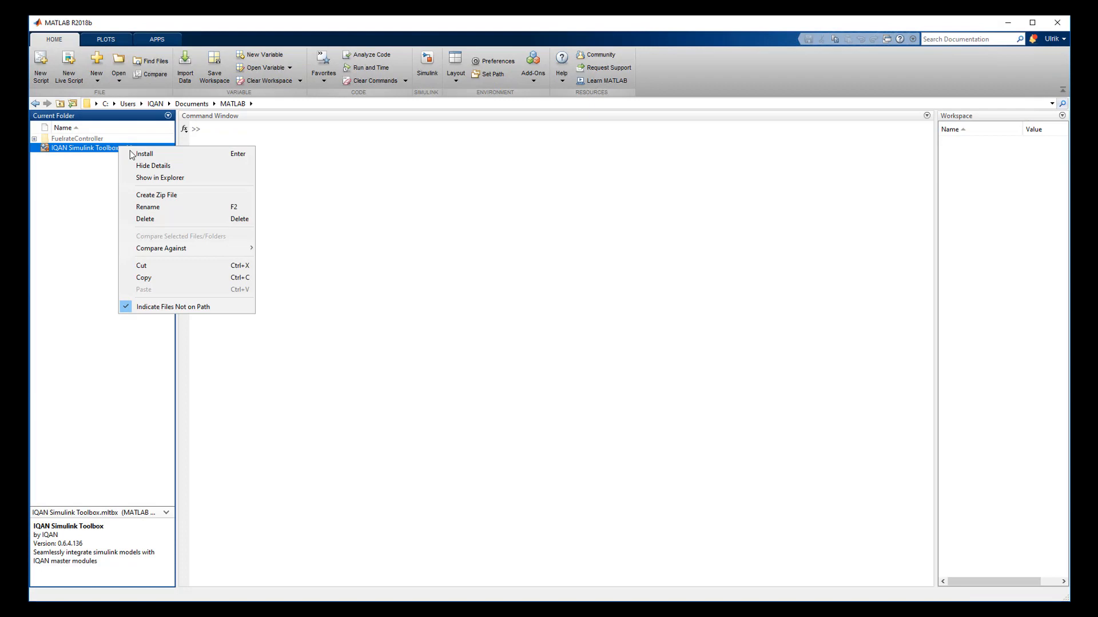
- Install the IQAN Simulink Toolbox .mltbx add-on and finish with Getting Started opening
click(144, 153)
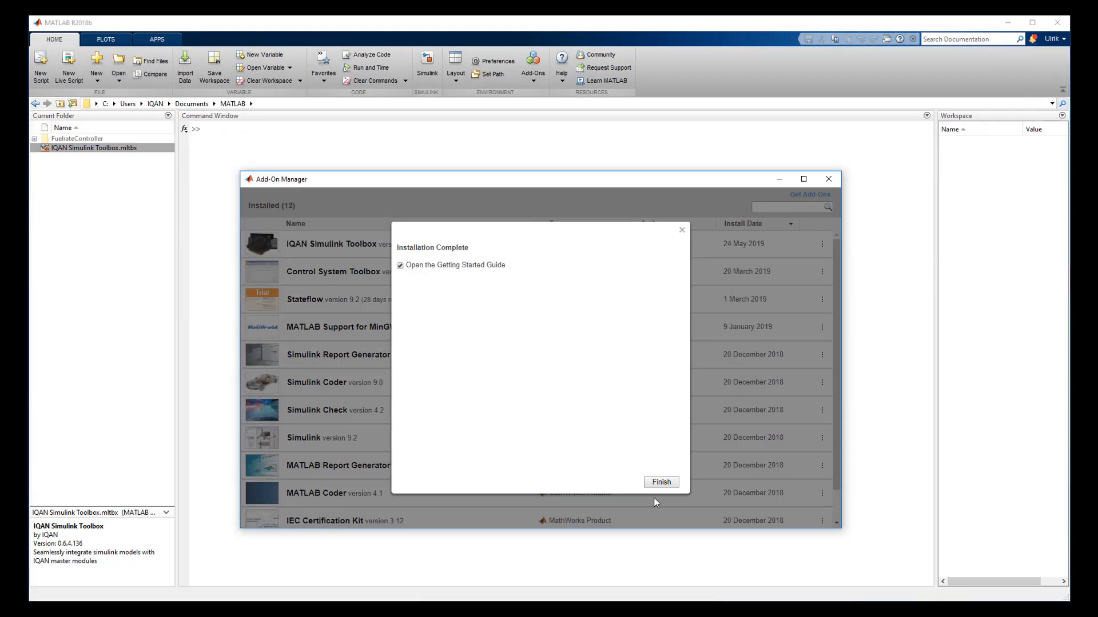
click(660, 481)
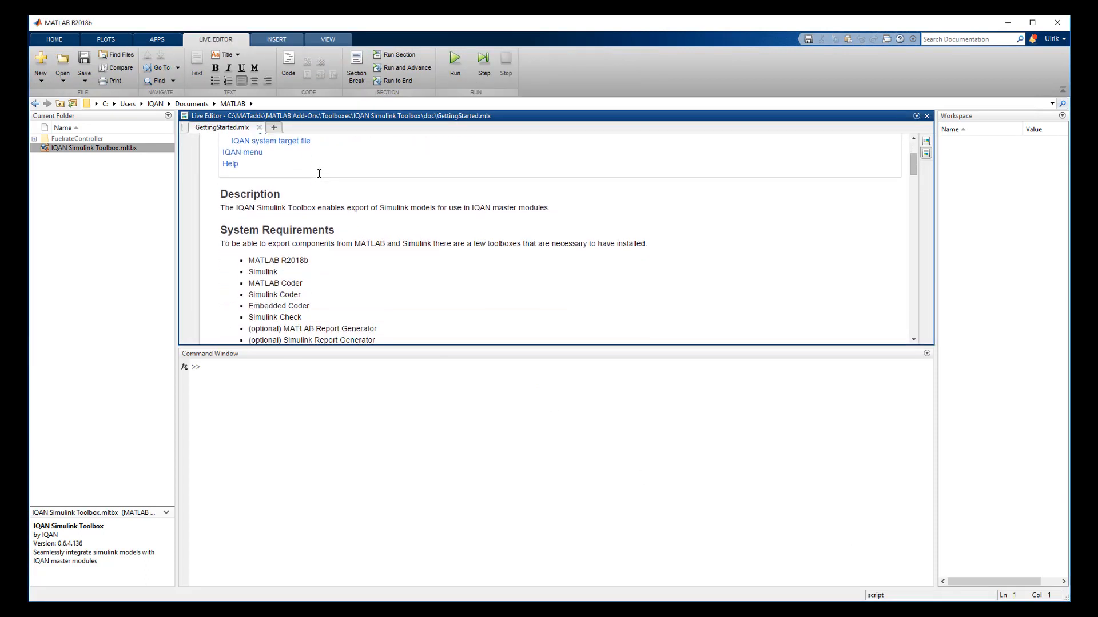
- Scroll the guide down to the Workflow section listing IQAN.init and IQAN.preferences
scroll(down, 3)
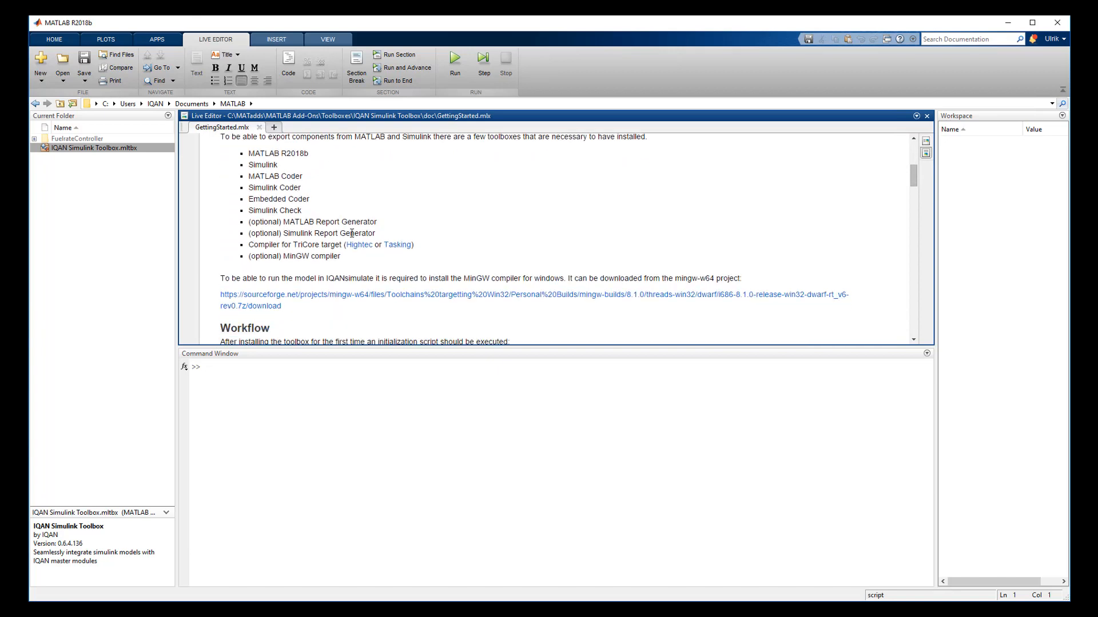
scroll(down, 3)
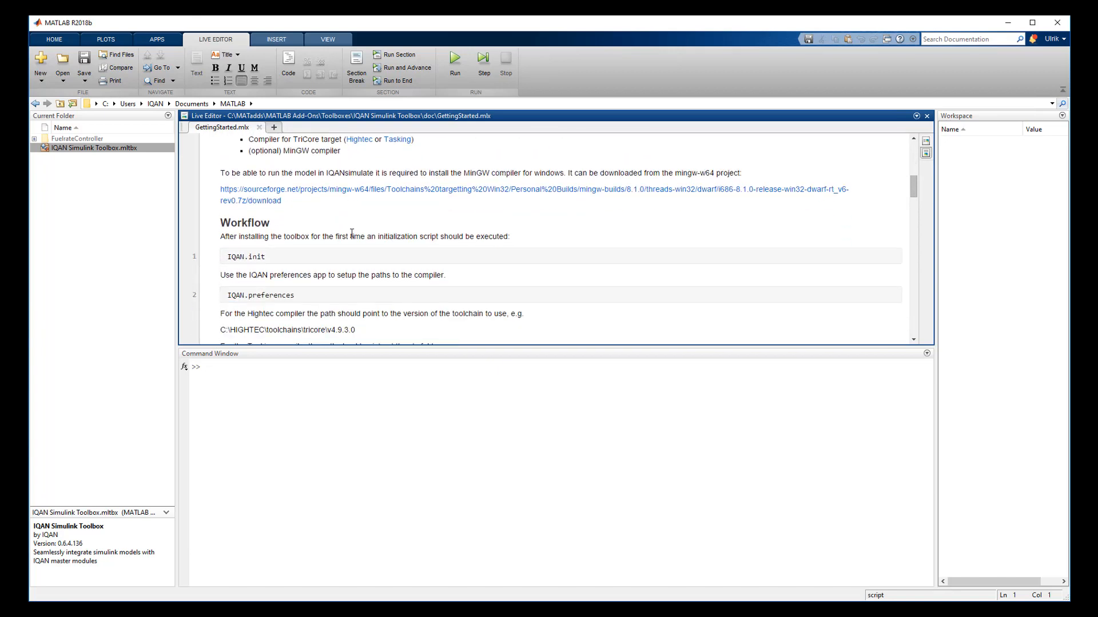
scroll(down, 3)
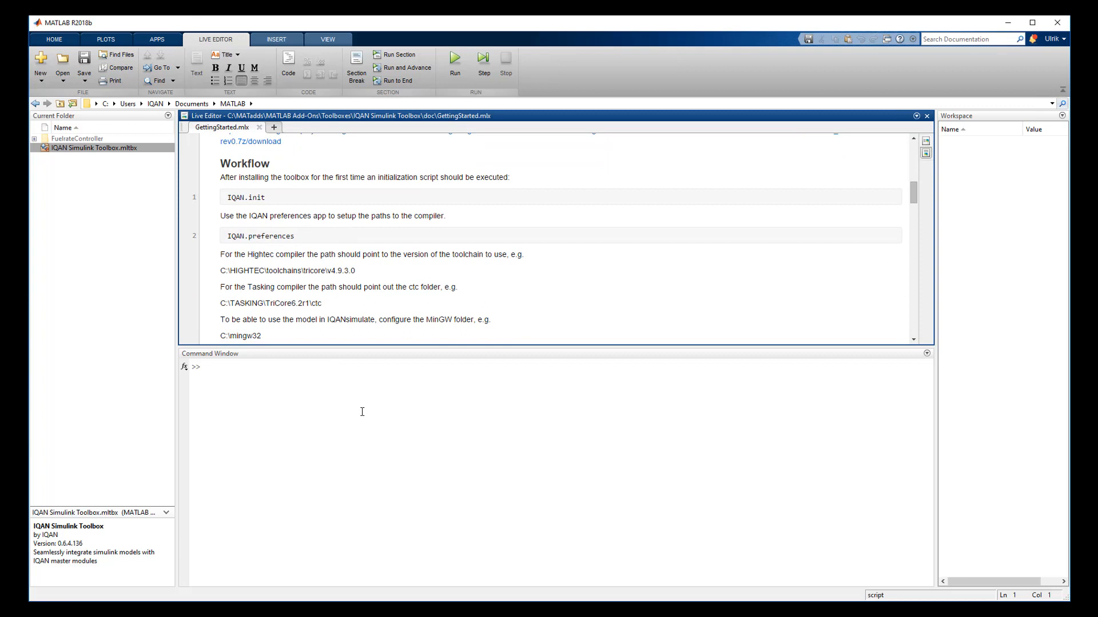
- Run IQAN.init and IQAN.preferences, accepting the Hightec, Tasking and MinGW toolchain paths
text(IQAN.init)
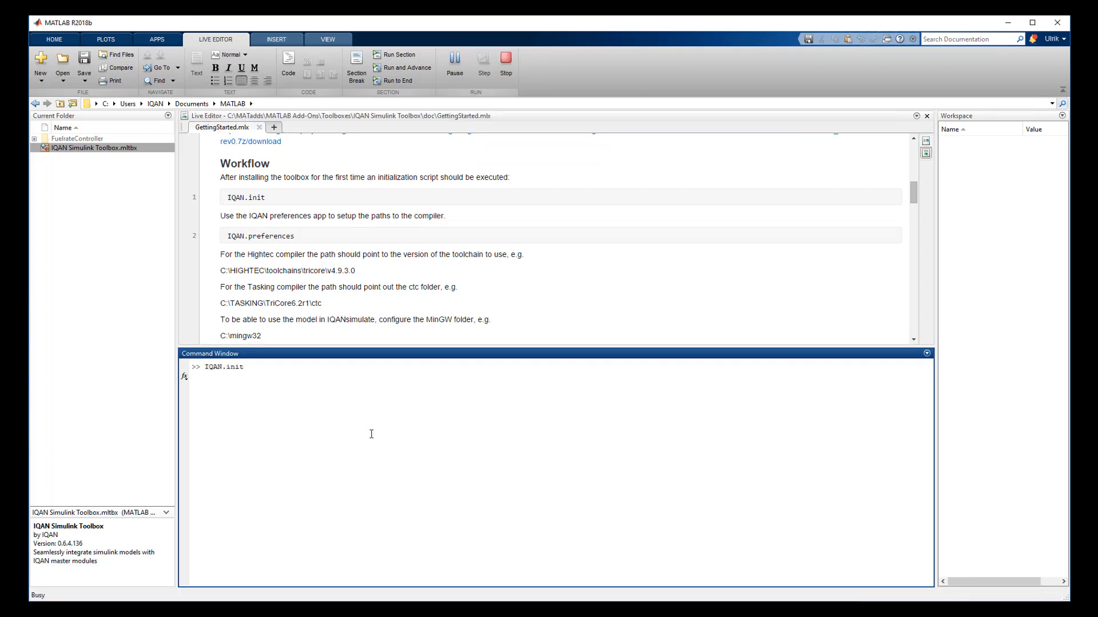
text(IQAN)
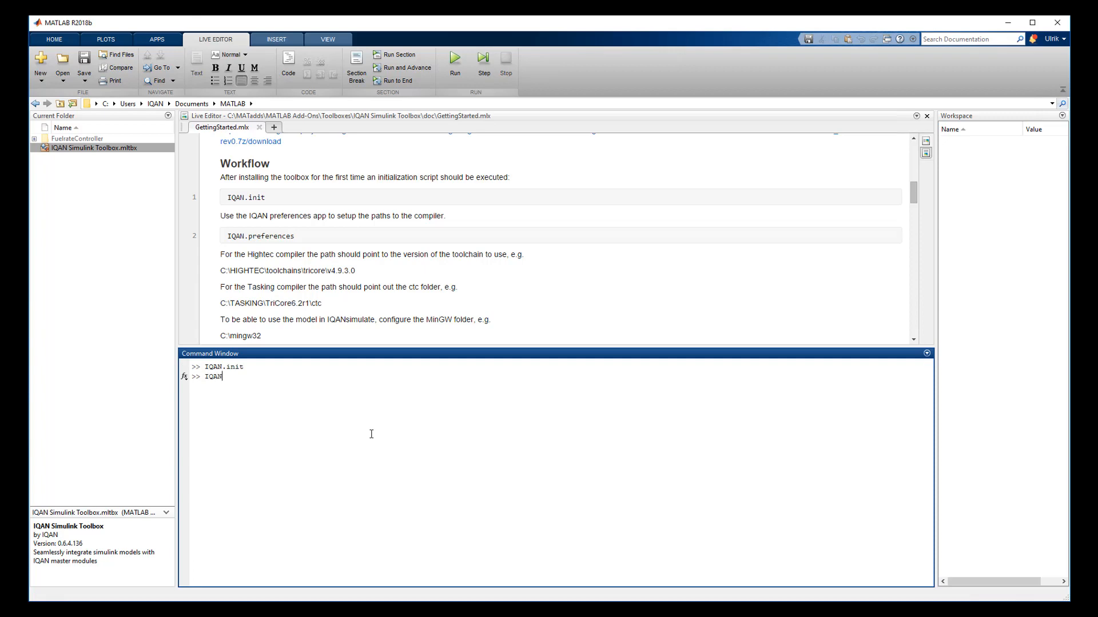
text(.preference)
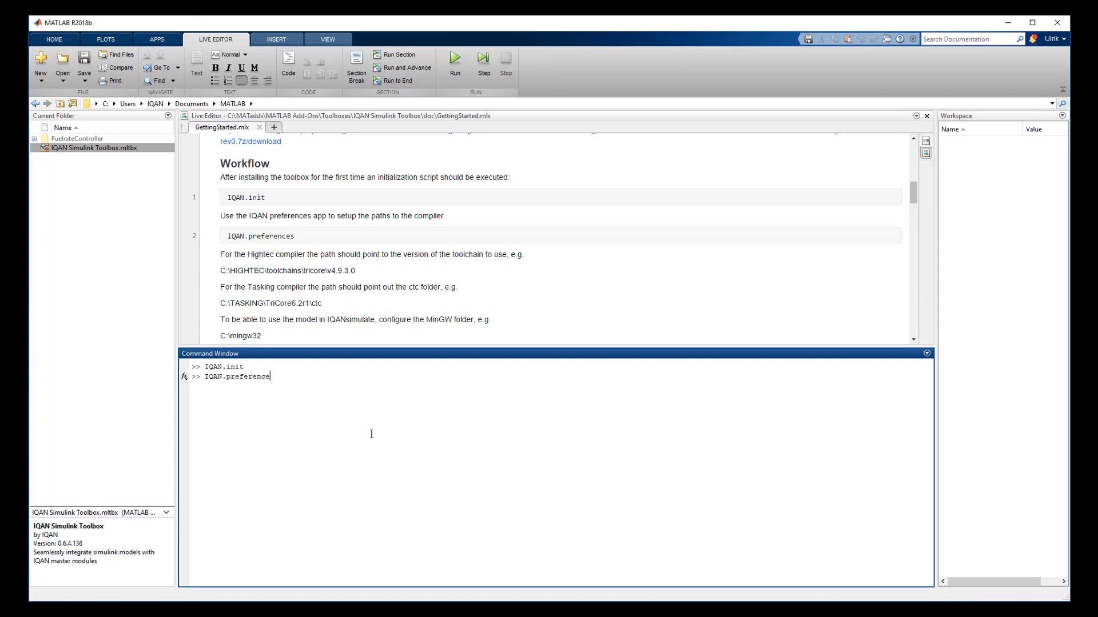
key(enter)
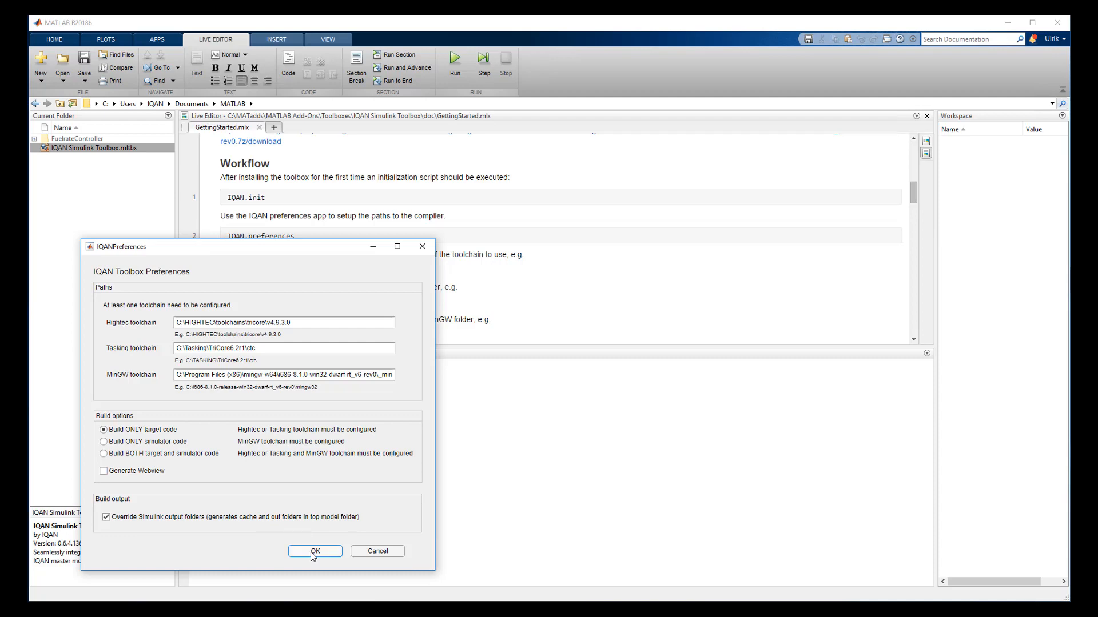
click(316, 551)
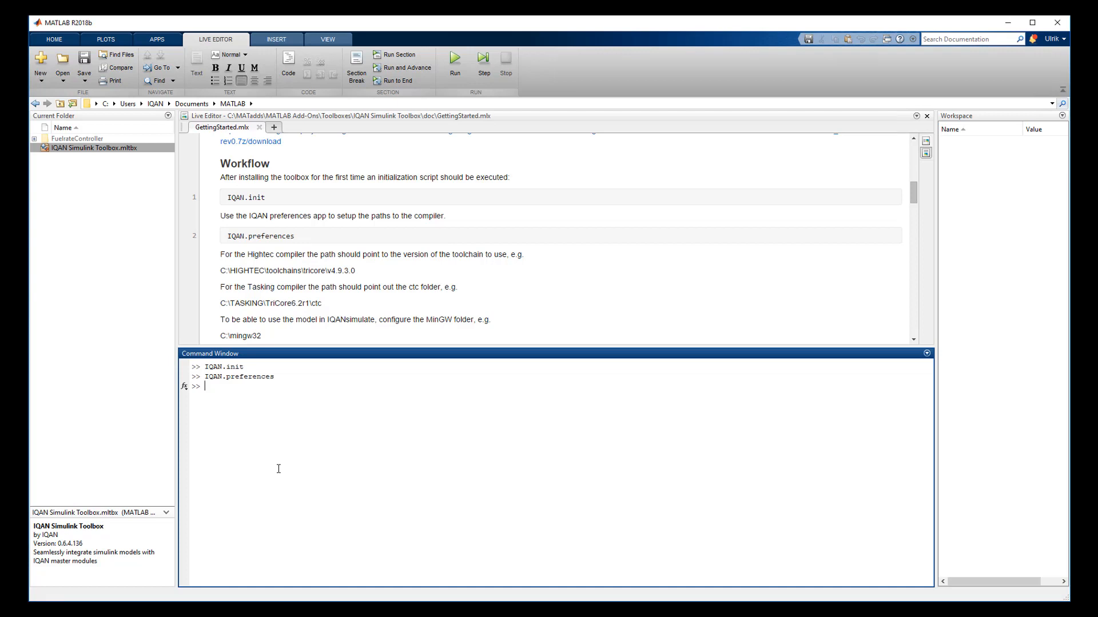
mouse_move(265, 361)
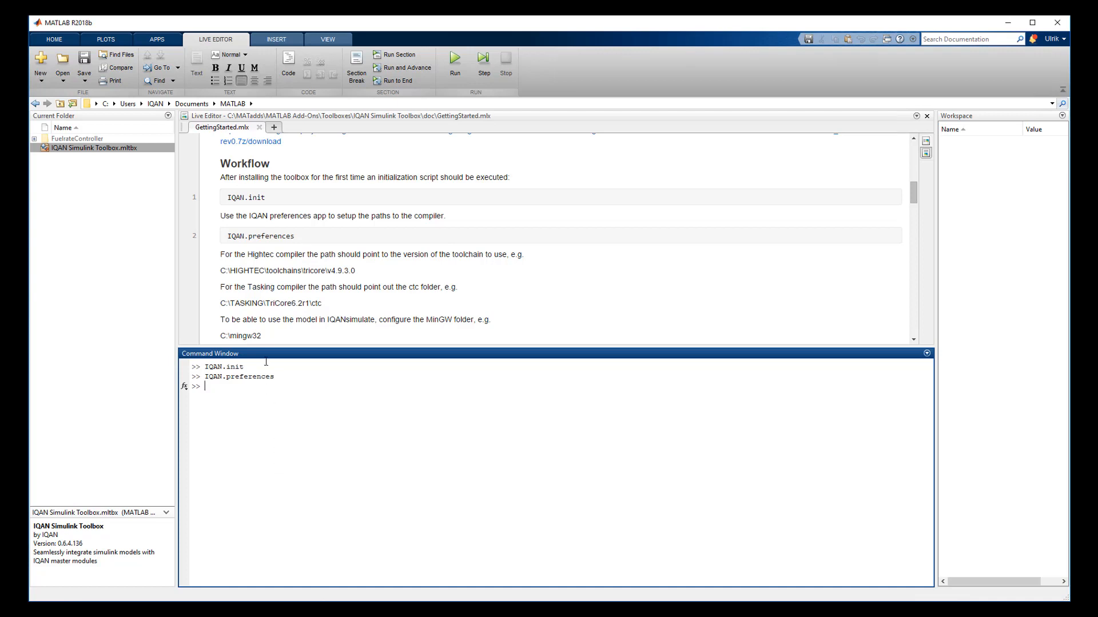
mouse_move(259, 183)
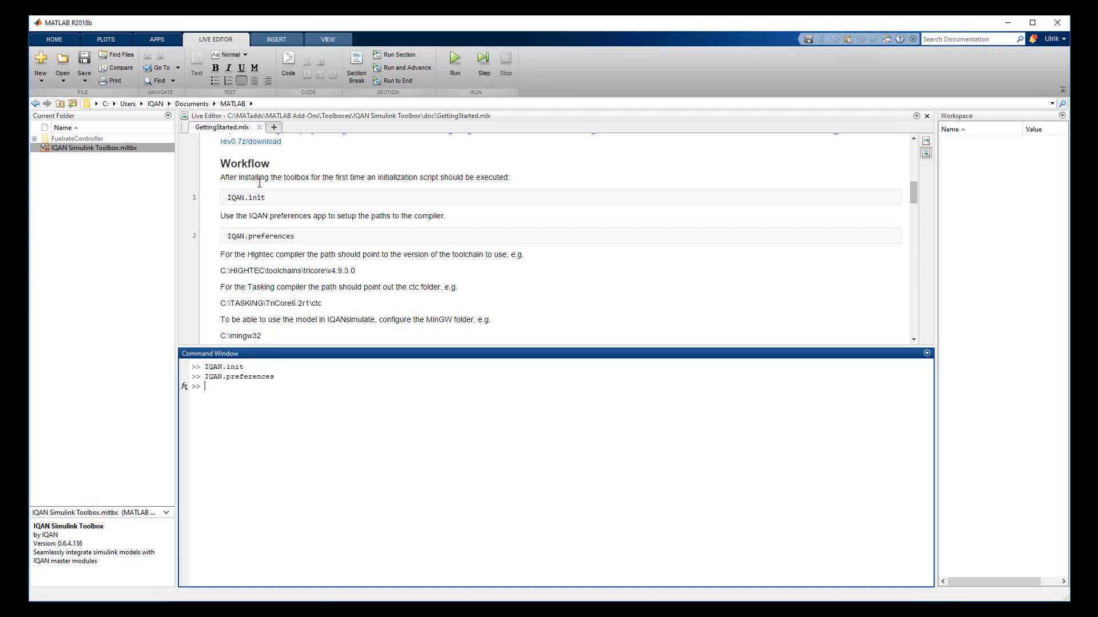
- Scroll the guide to its IQAN.export step before closing it
scroll(down, 3)
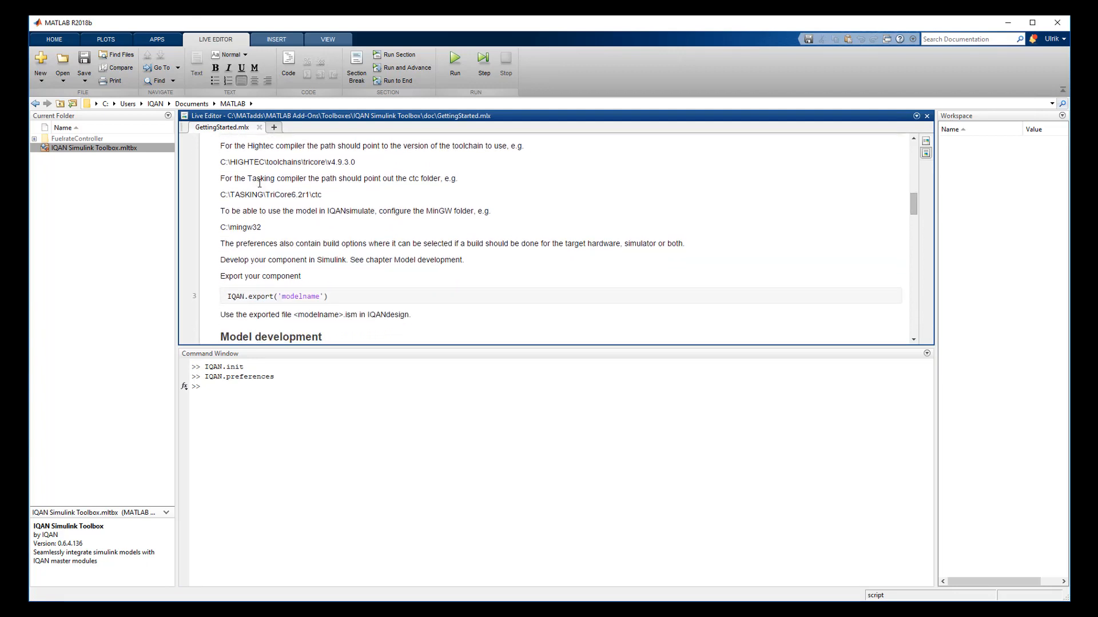
scroll(down, 3)
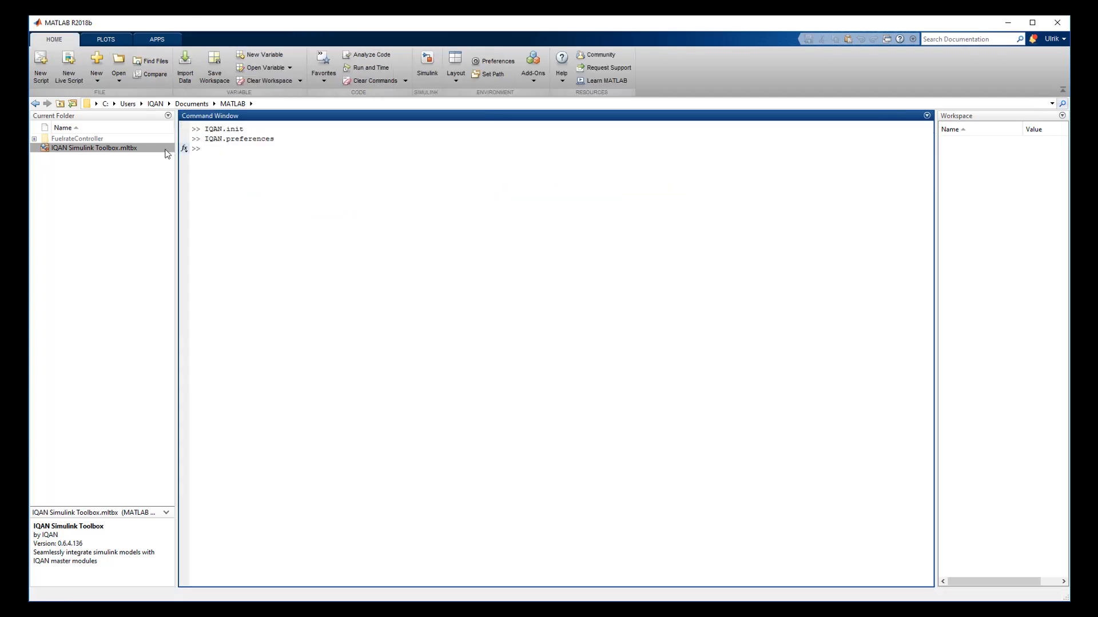
- Open IQAN_fuelrate_controller.slx from FuelrateController, inspect its inner subsystem and close it
double_click(77, 138)
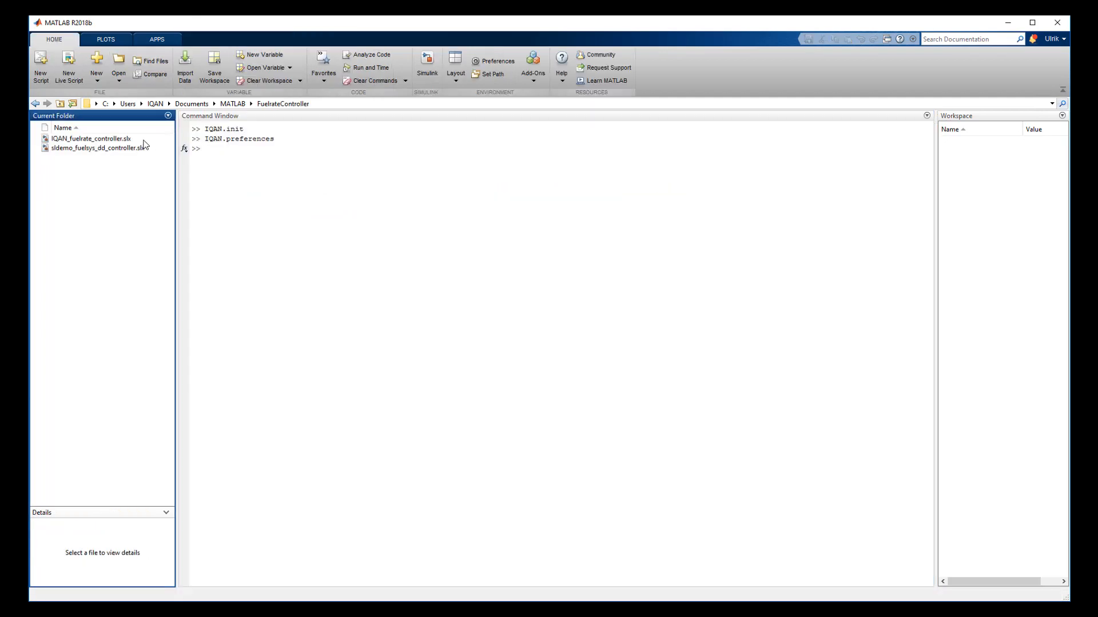
double_click(92, 139)
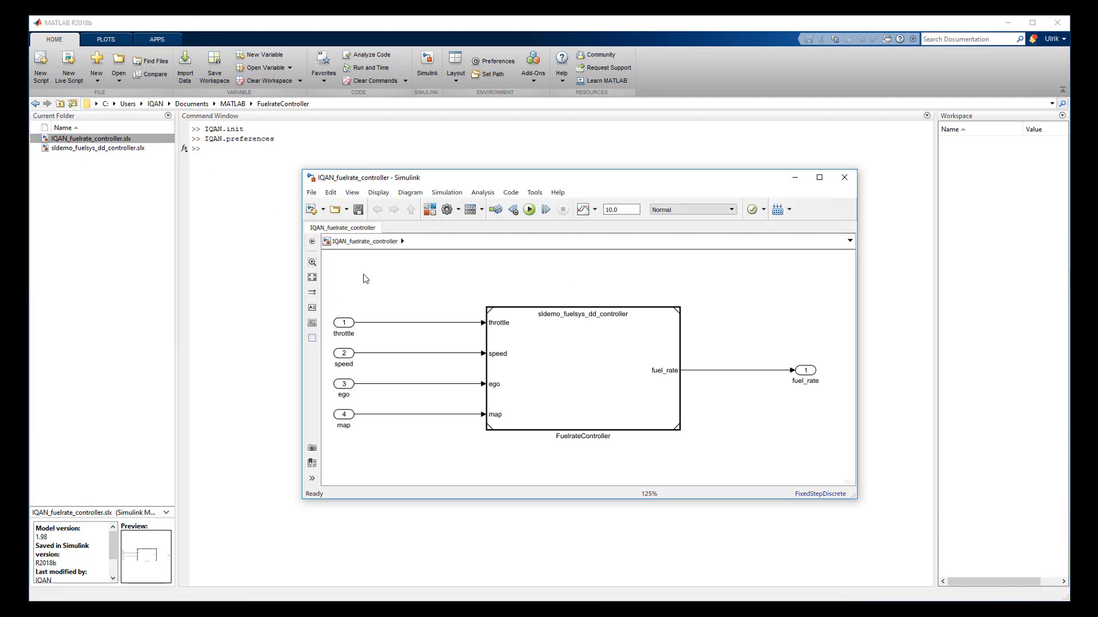
click(580, 369)
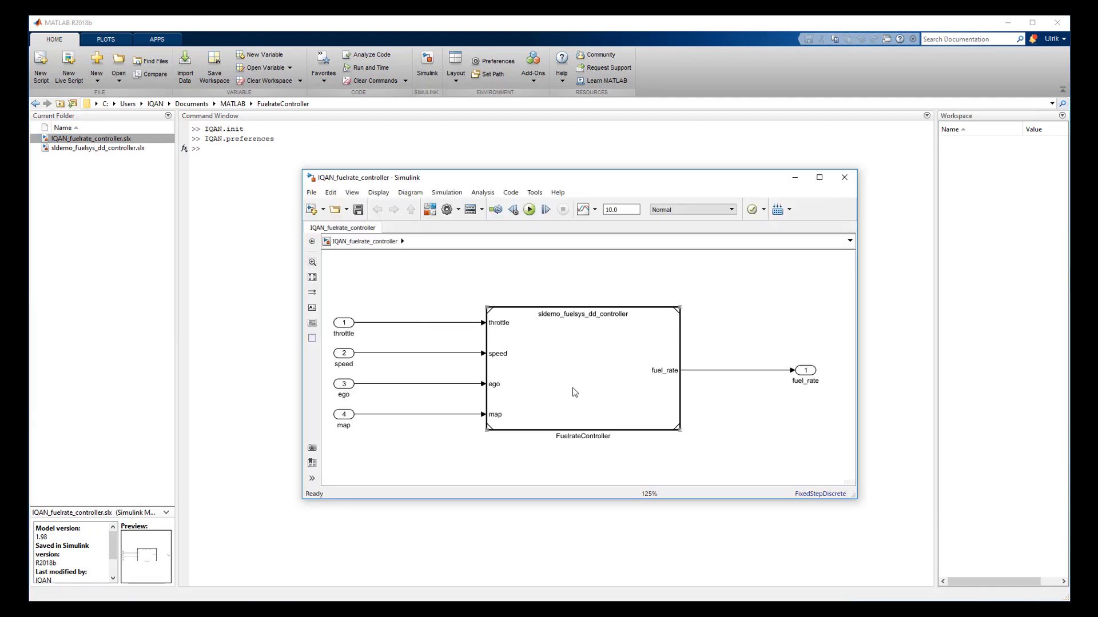
double_click(582, 369)
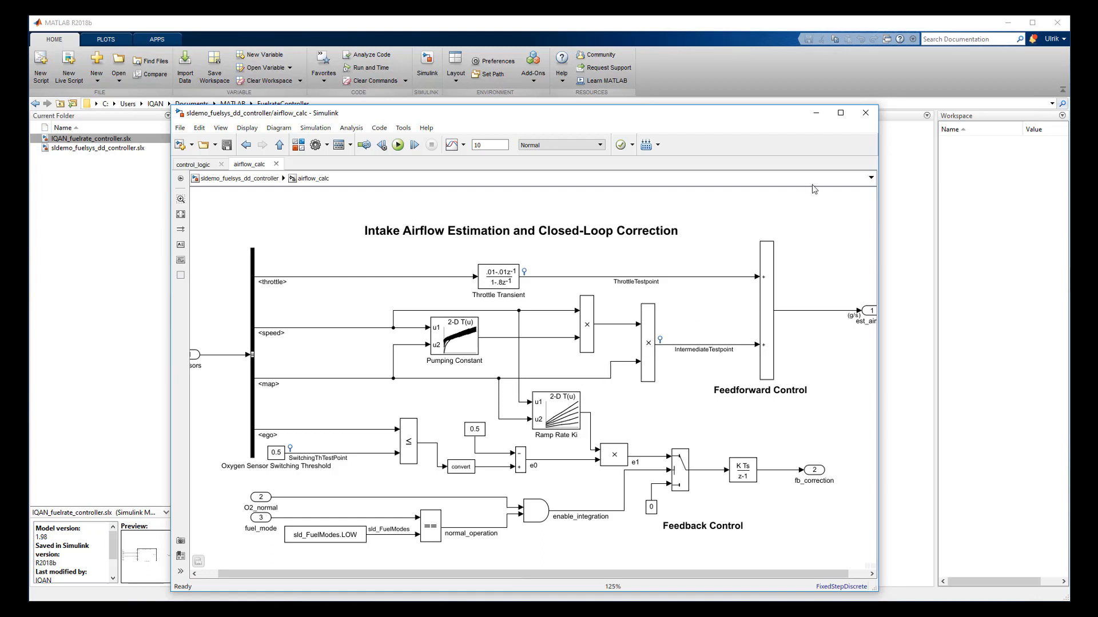
mouse_move(865, 114)
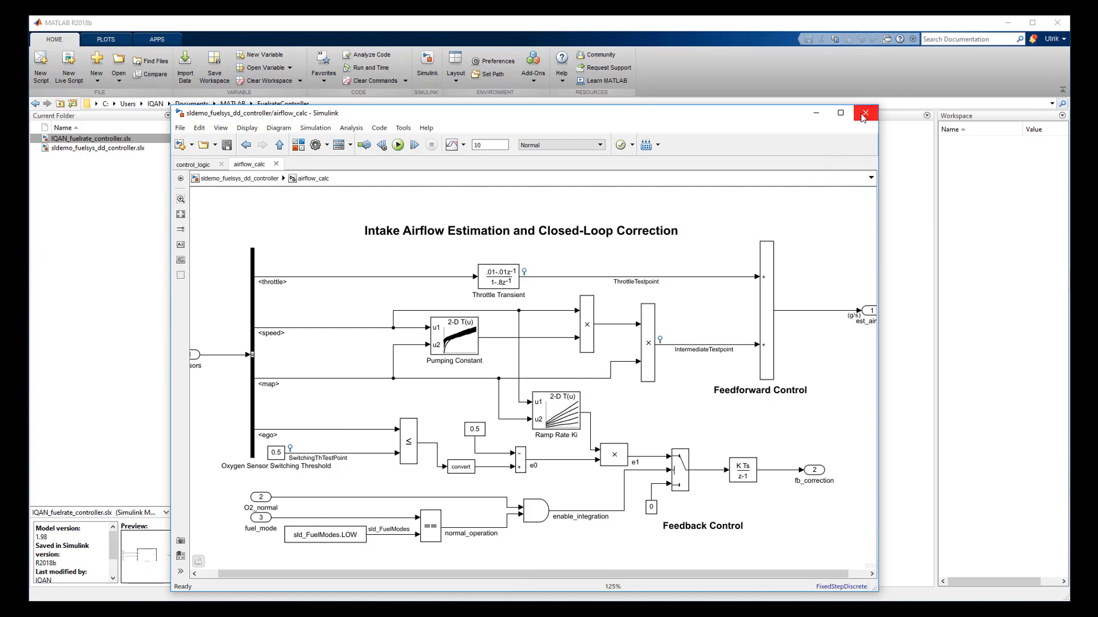
click(864, 113)
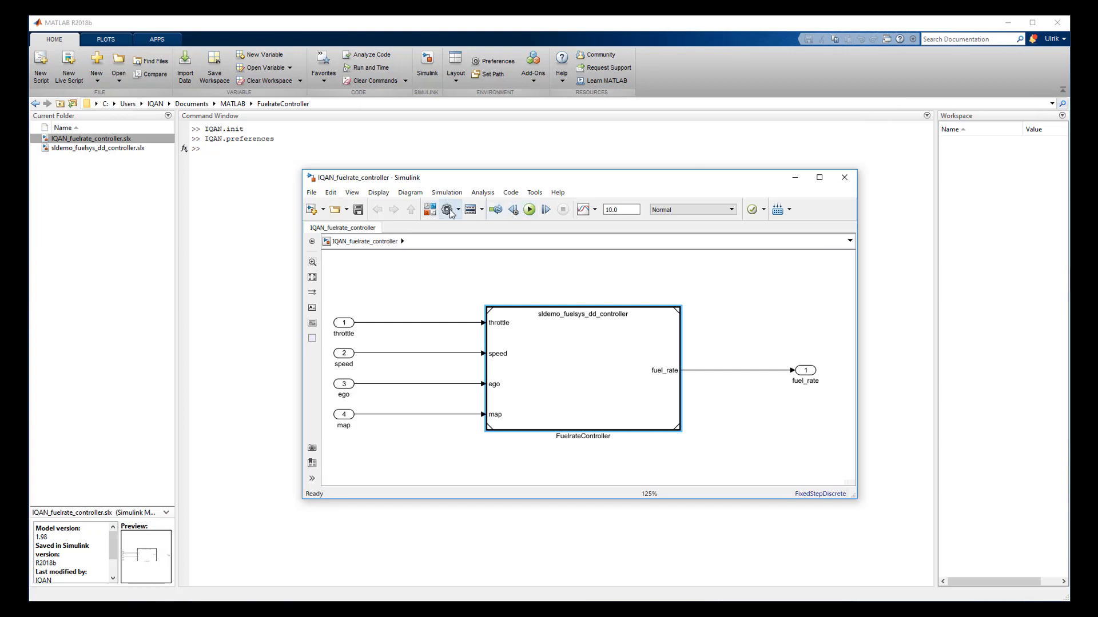
- In Configuration Parameters, set the system target file to IQAN.tlc
click(446, 208)
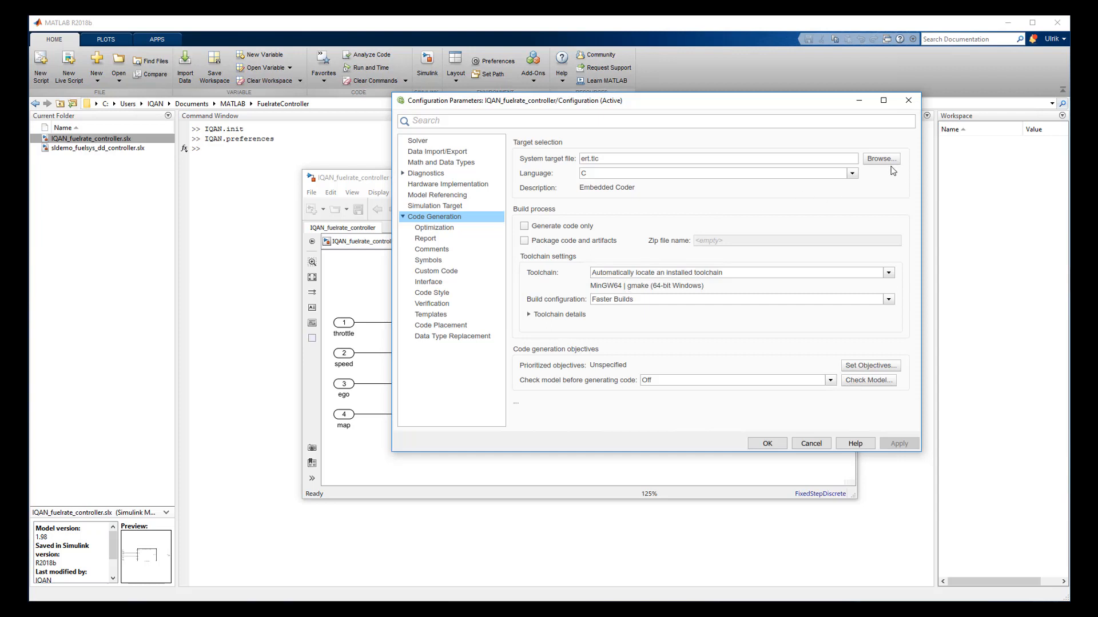
click(880, 158)
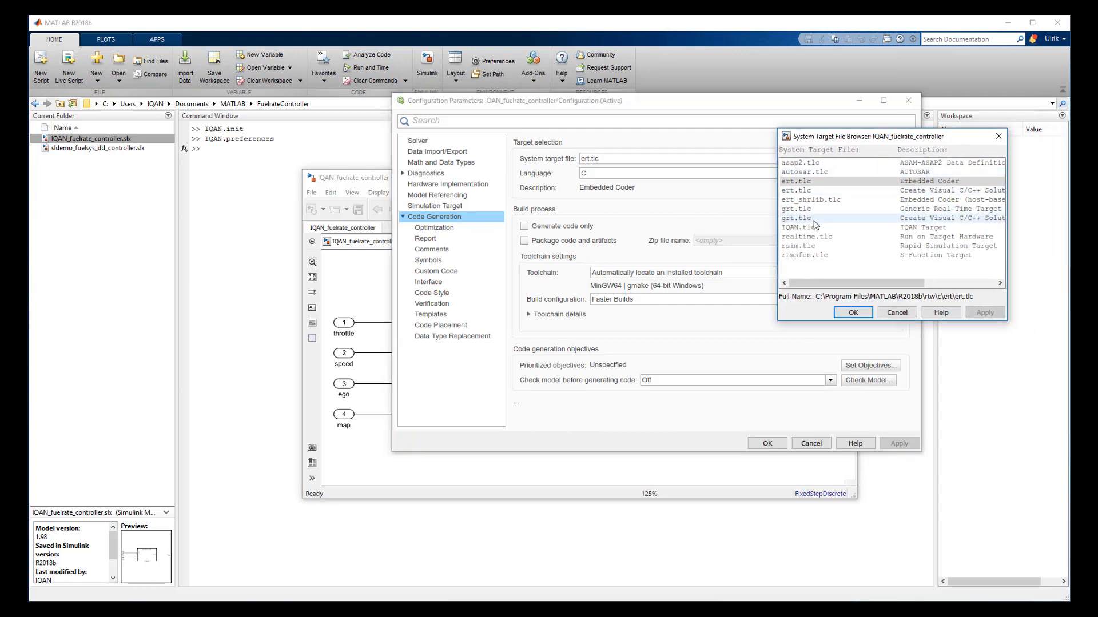
click(799, 226)
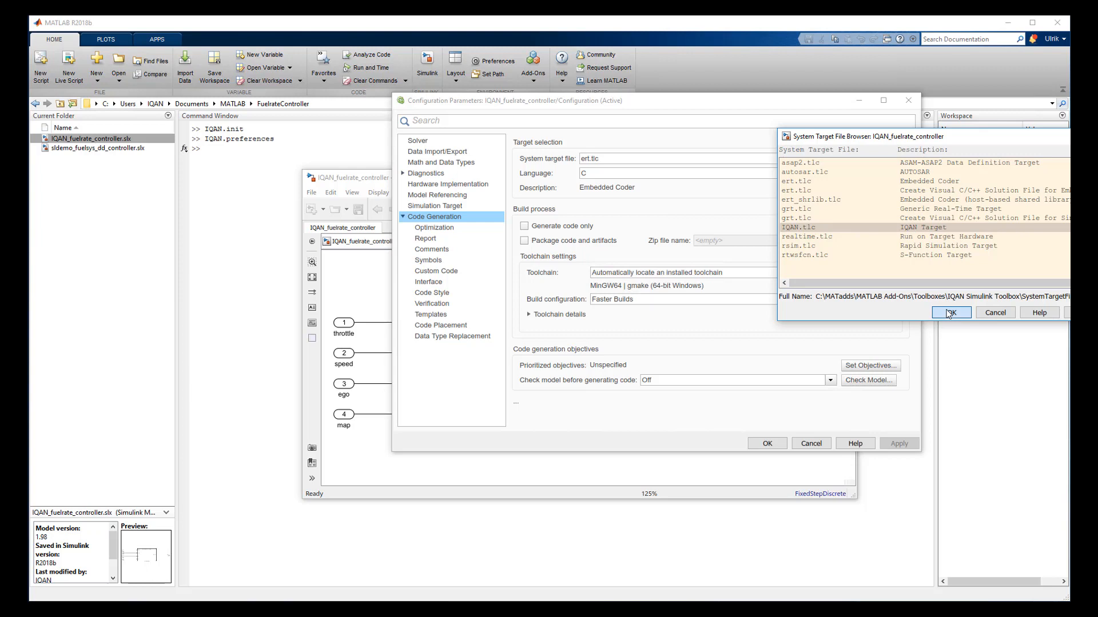
click(950, 313)
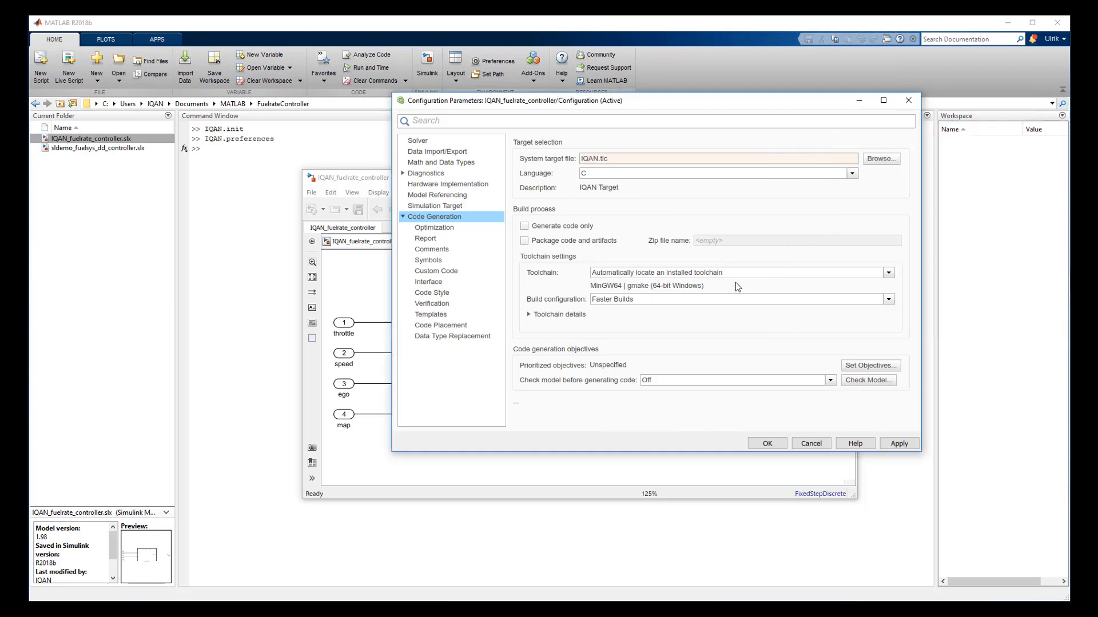
- Choose the AurixTC297 Hightec Toolchain v1.0 and confirm the configuration
click(887, 272)
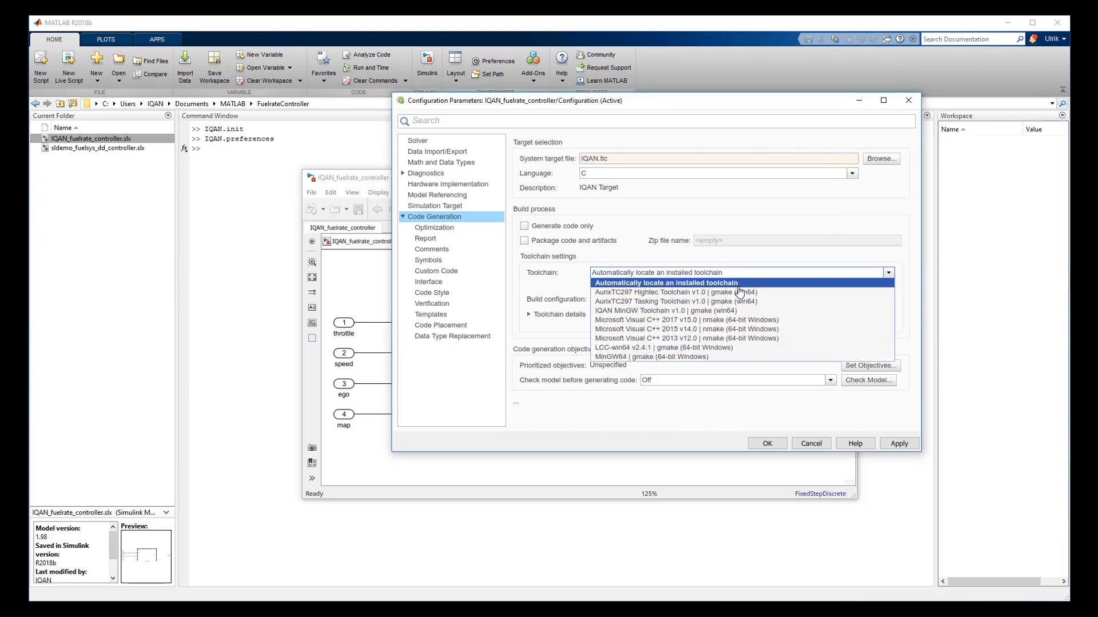
click(665, 292)
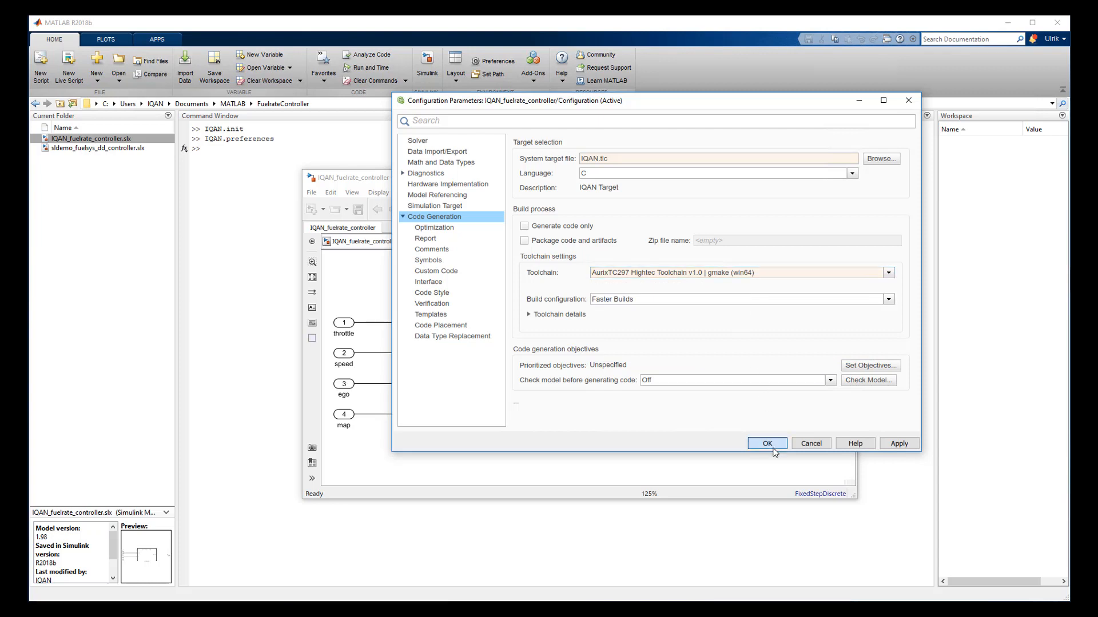
click(766, 444)
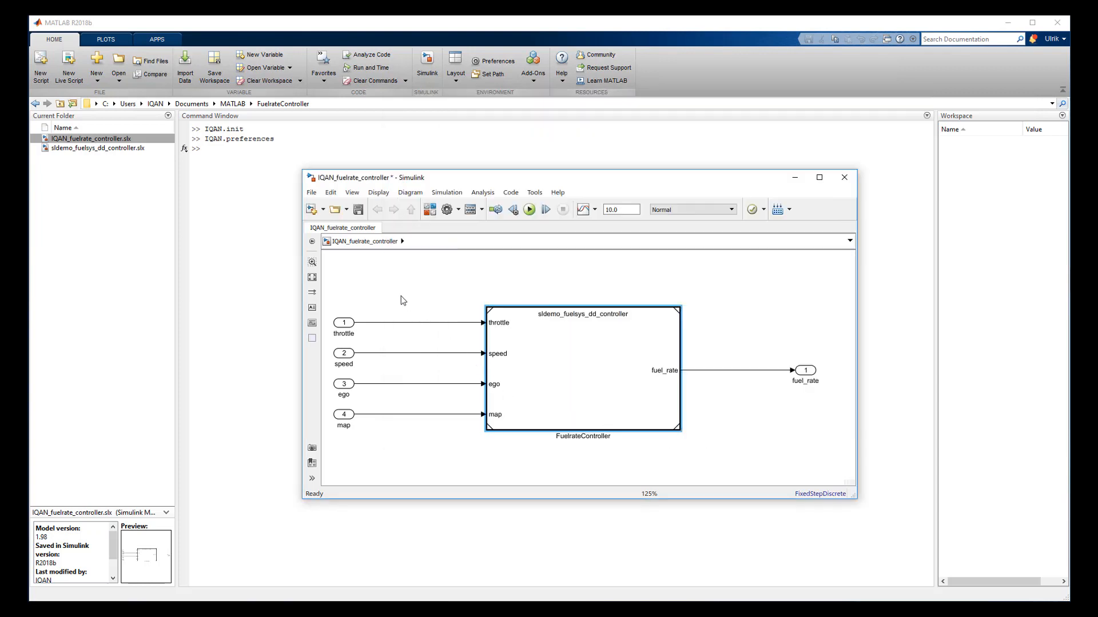
- Save the IQAN_fuelrate_controller model and close its window
click(358, 209)
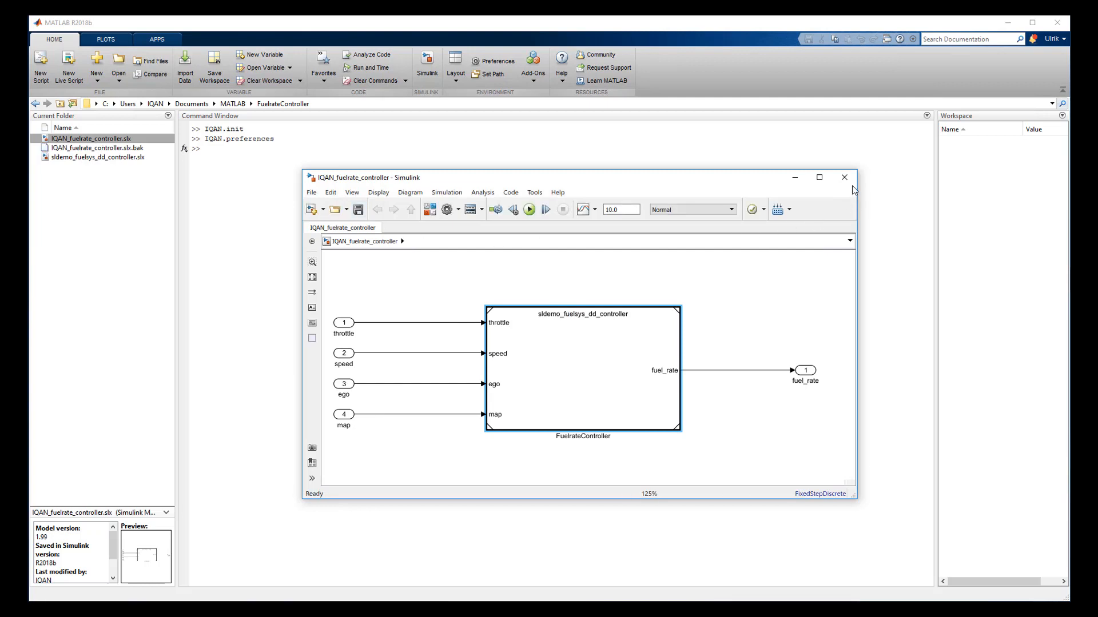
mouse_move(844, 178)
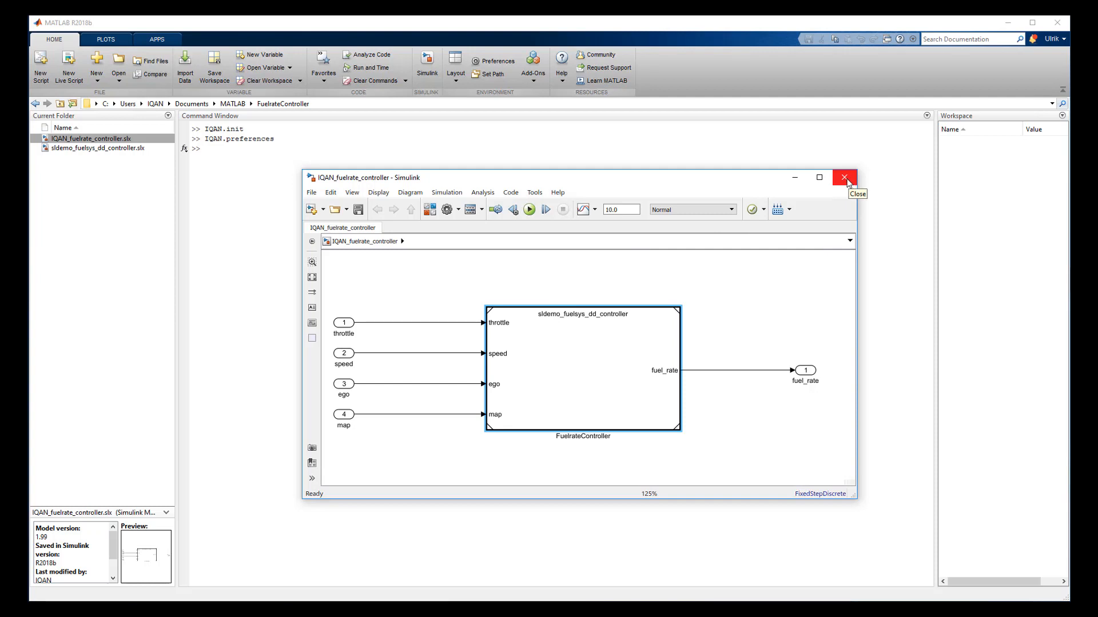
click(845, 178)
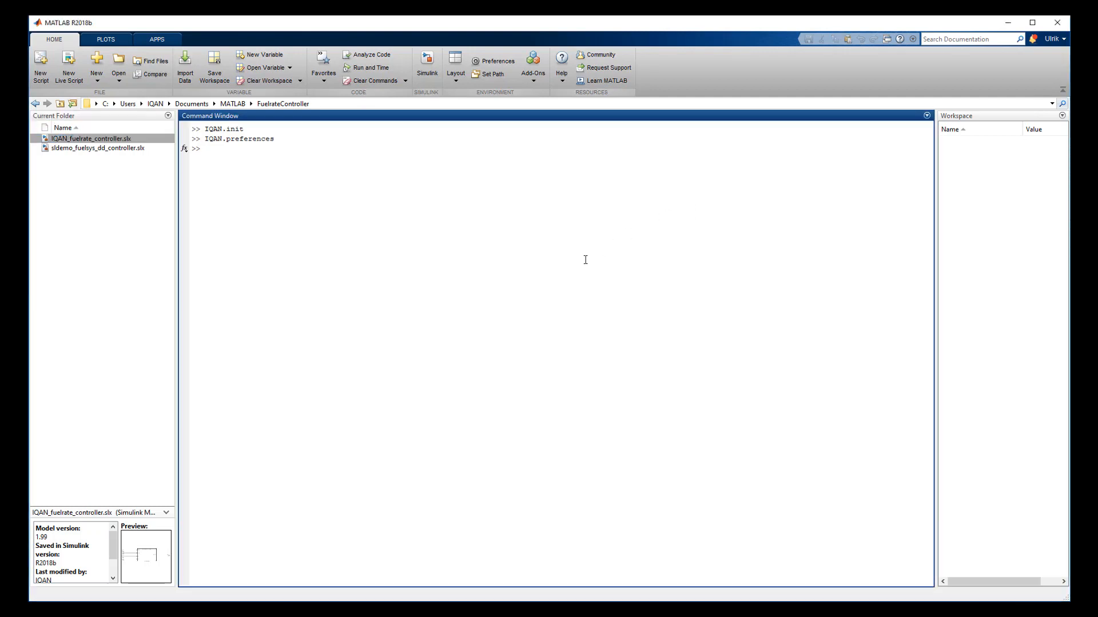
- Run IQAN.export('IQAN_fuelrate_controller') and follow the build output to completion
text(IQAN.export)
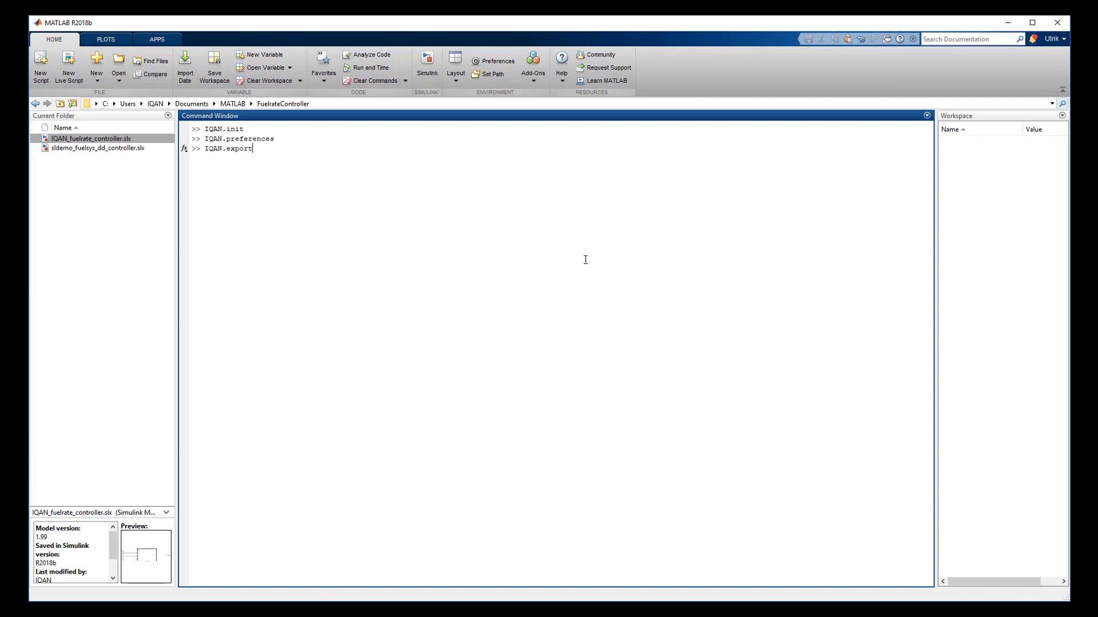
text(('IQA)
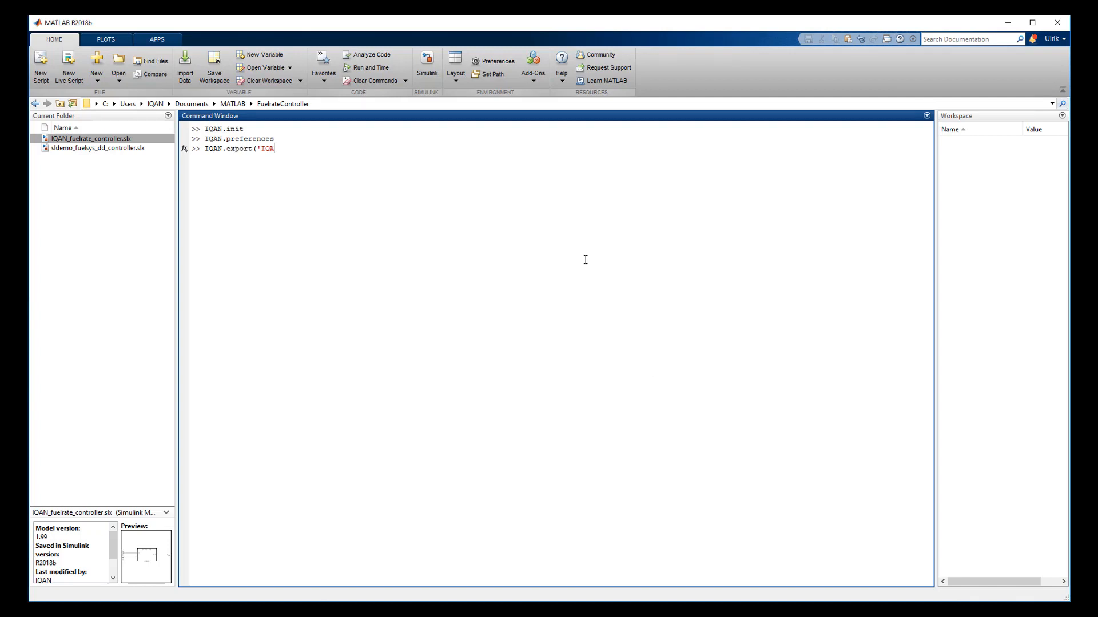
text(N)
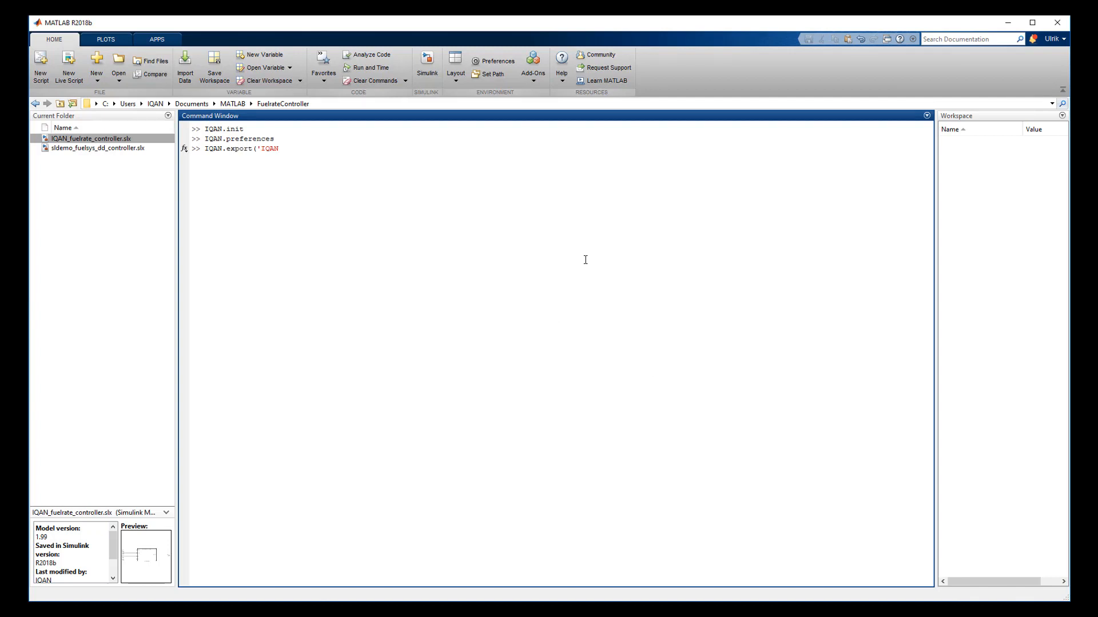
text(_fuelrat)
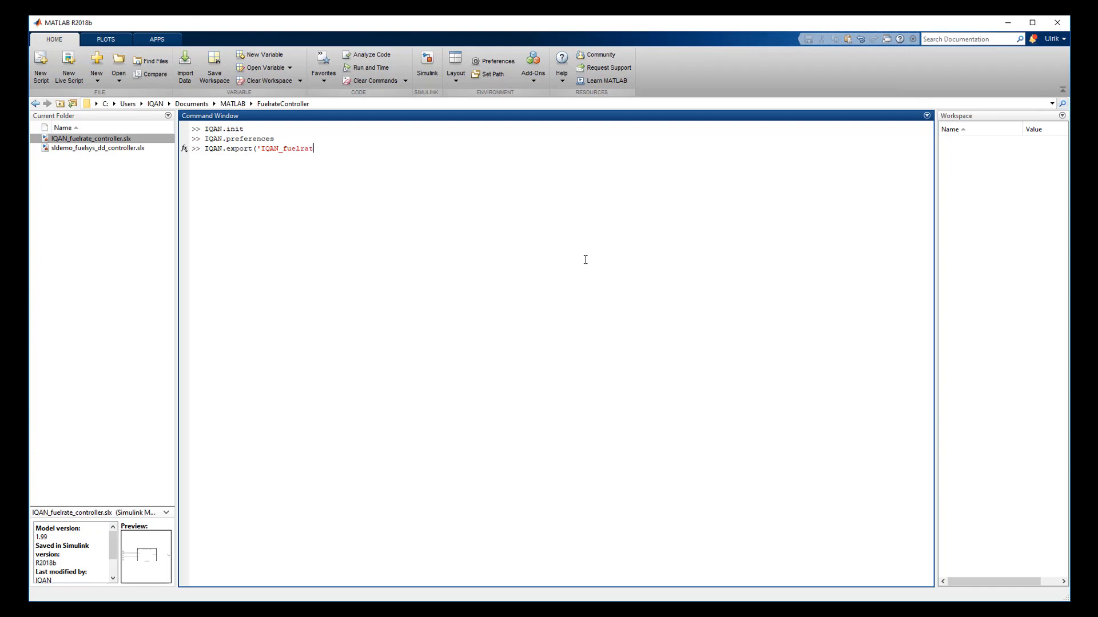
text(e_controller)
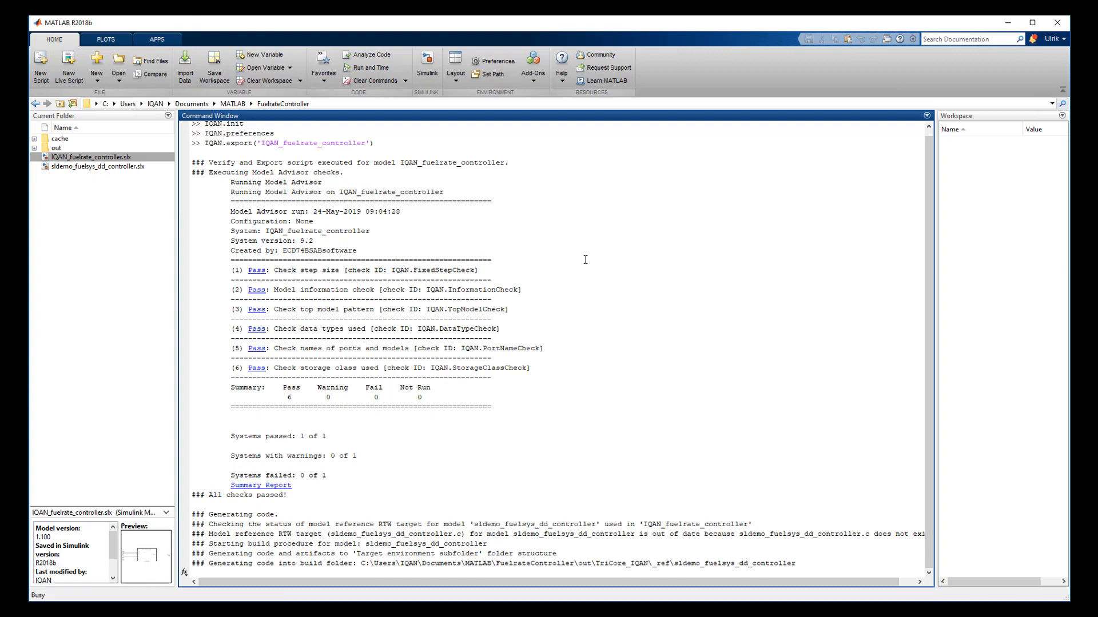
scroll(down, 3)
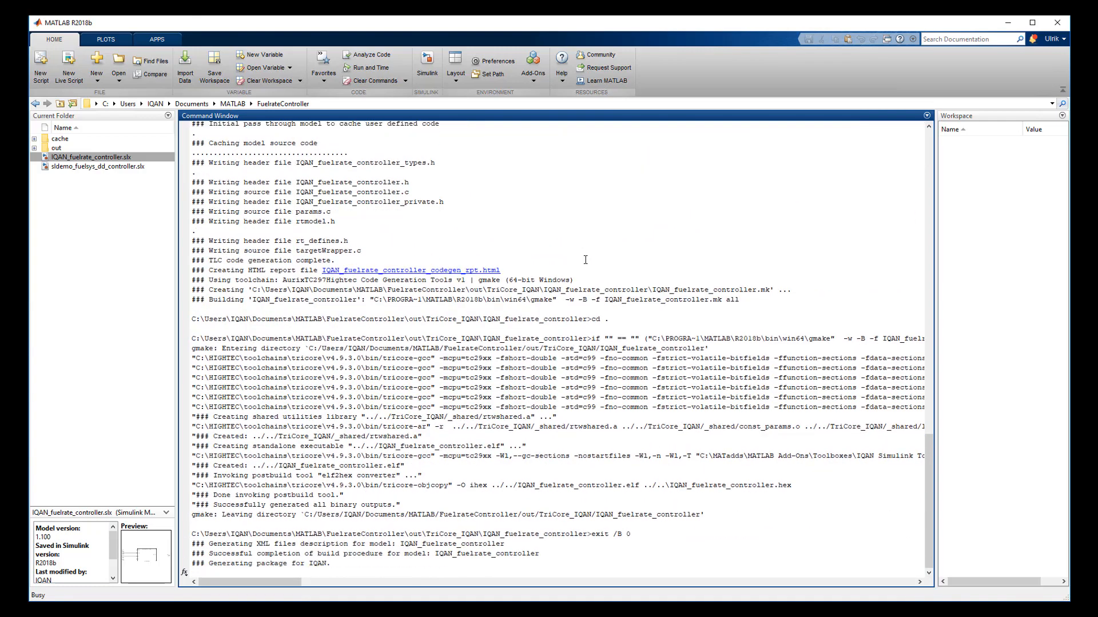
scroll(down, 3)
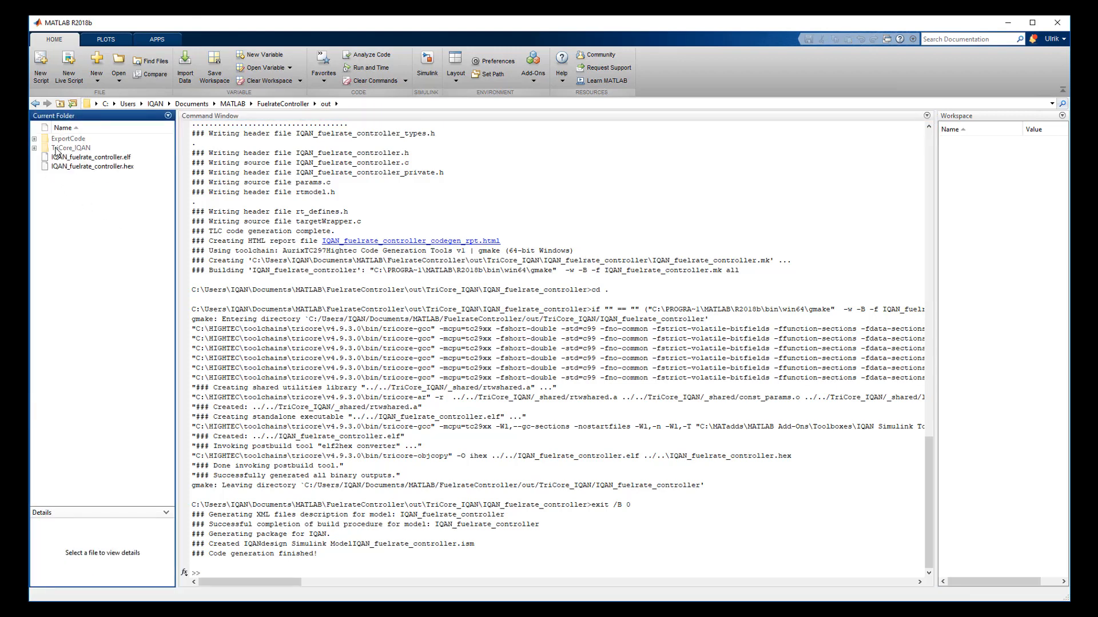
- Enter the ExportCode output folder, dismissing the folder path notice
double_click(67, 138)
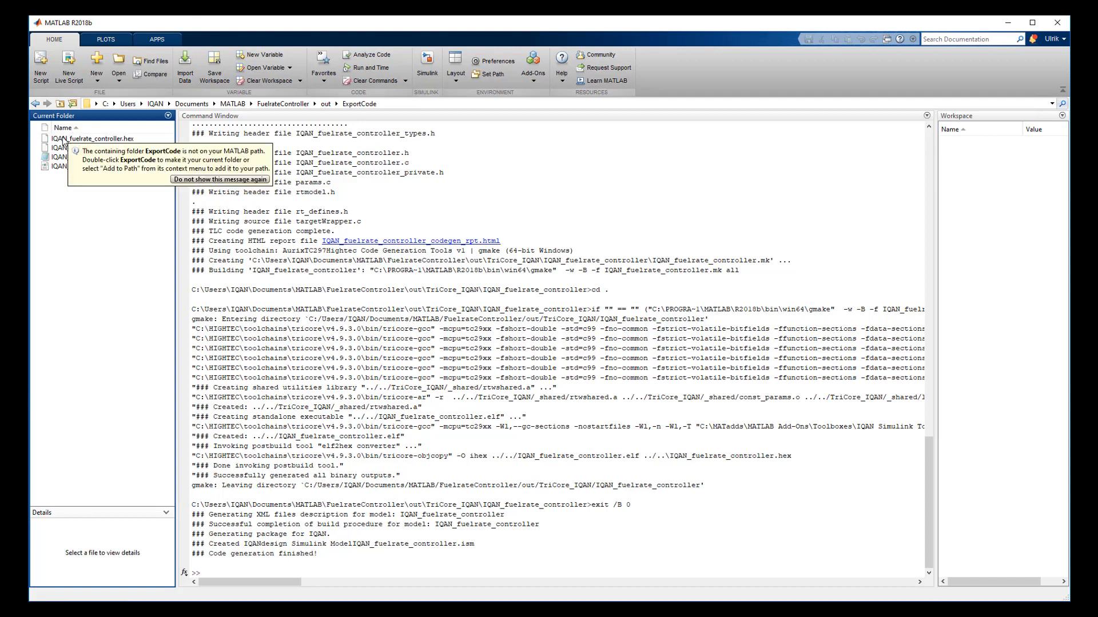
click(93, 157)
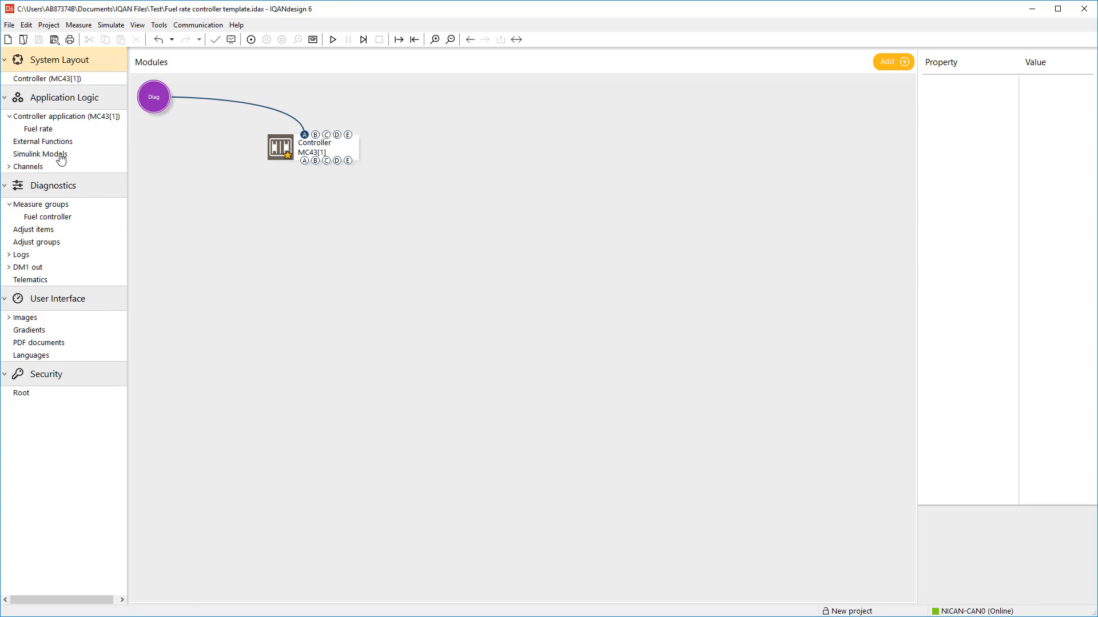
- Add IQAN_fuelrate_controller.ism under Simulink Models to import the model into the project
click(40, 154)
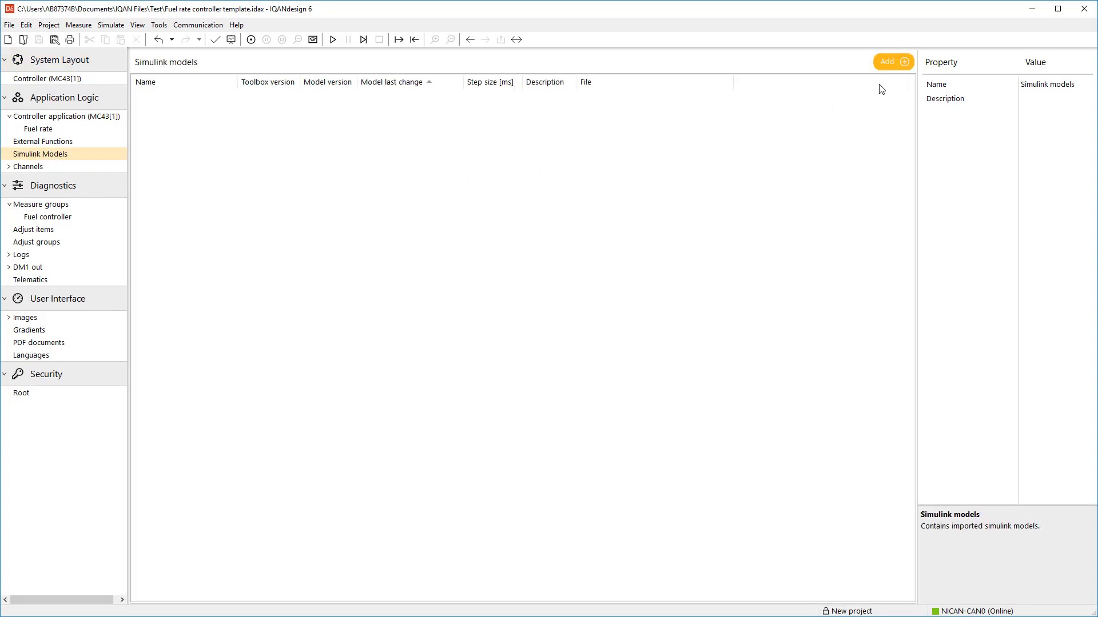
click(887, 61)
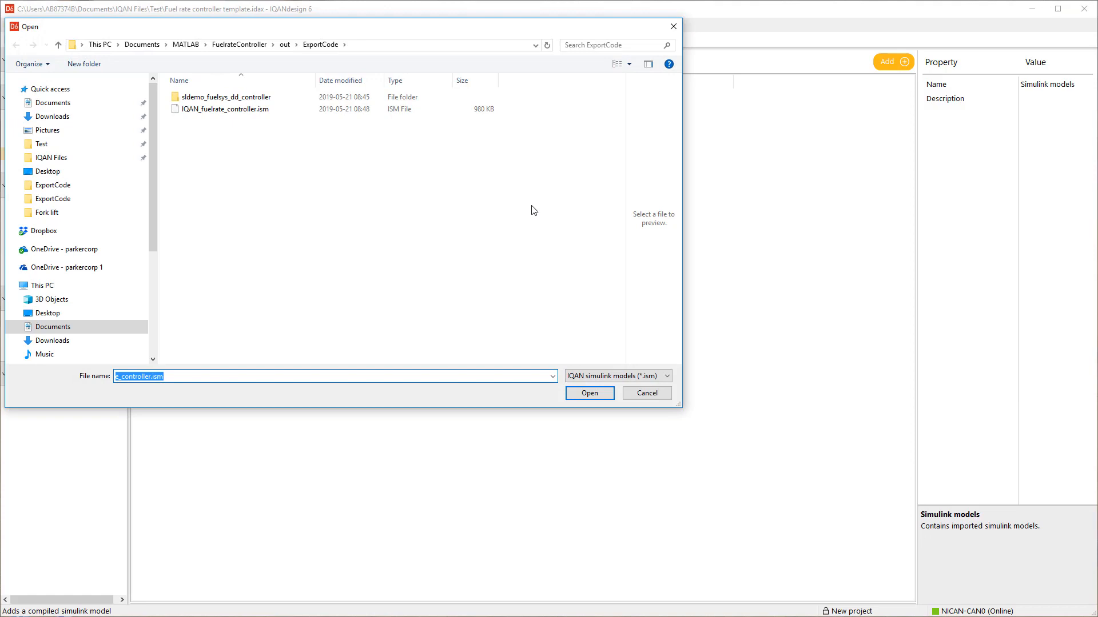
click(225, 109)
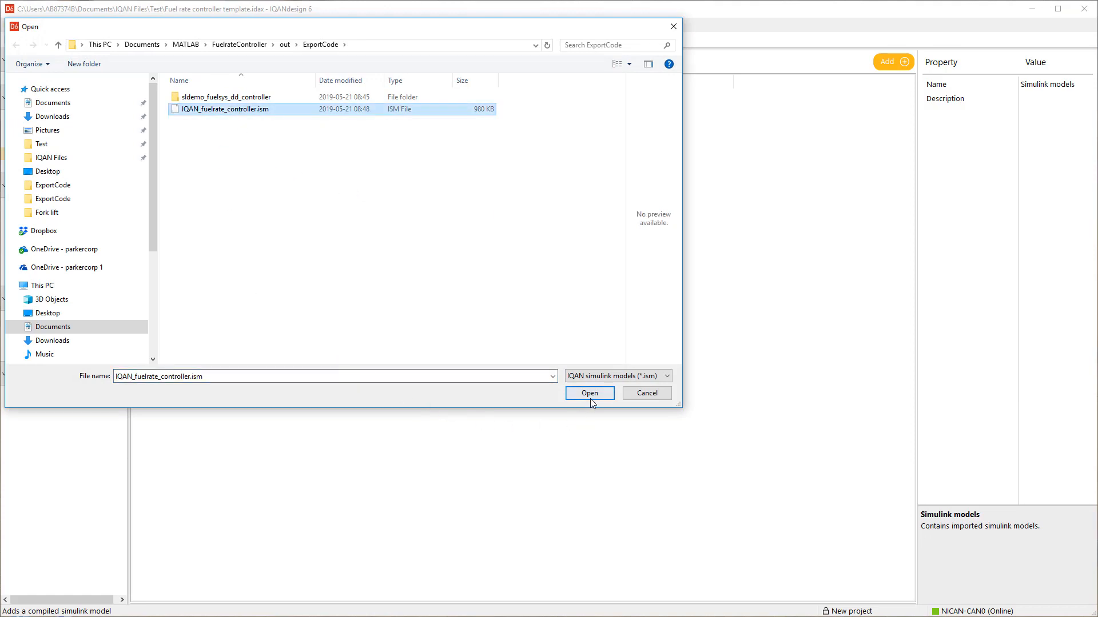
click(589, 392)
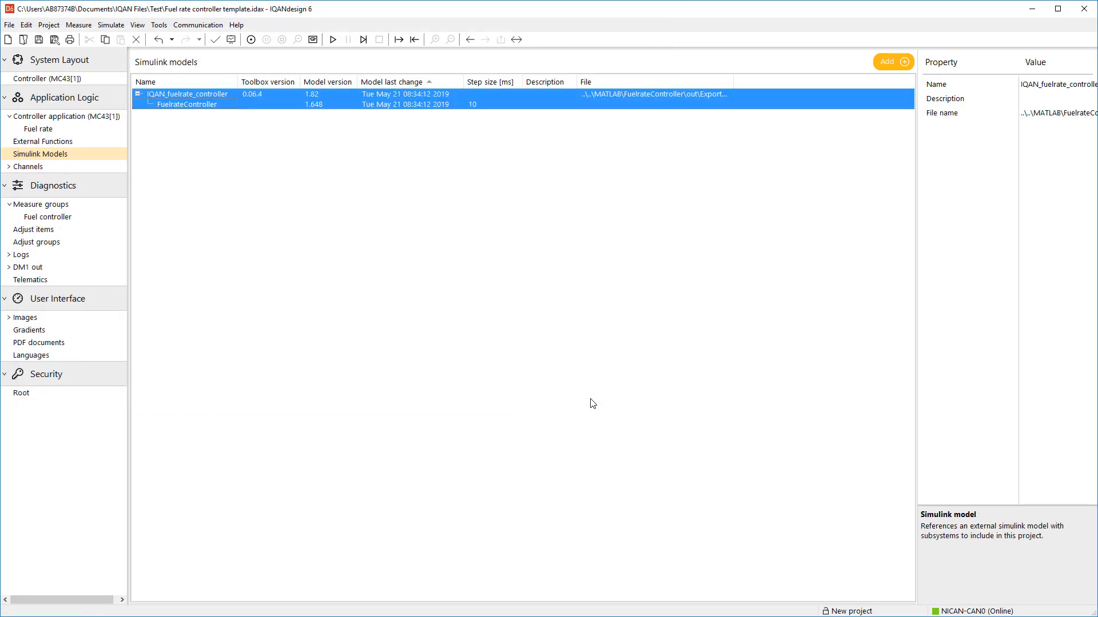
mouse_move(285, 238)
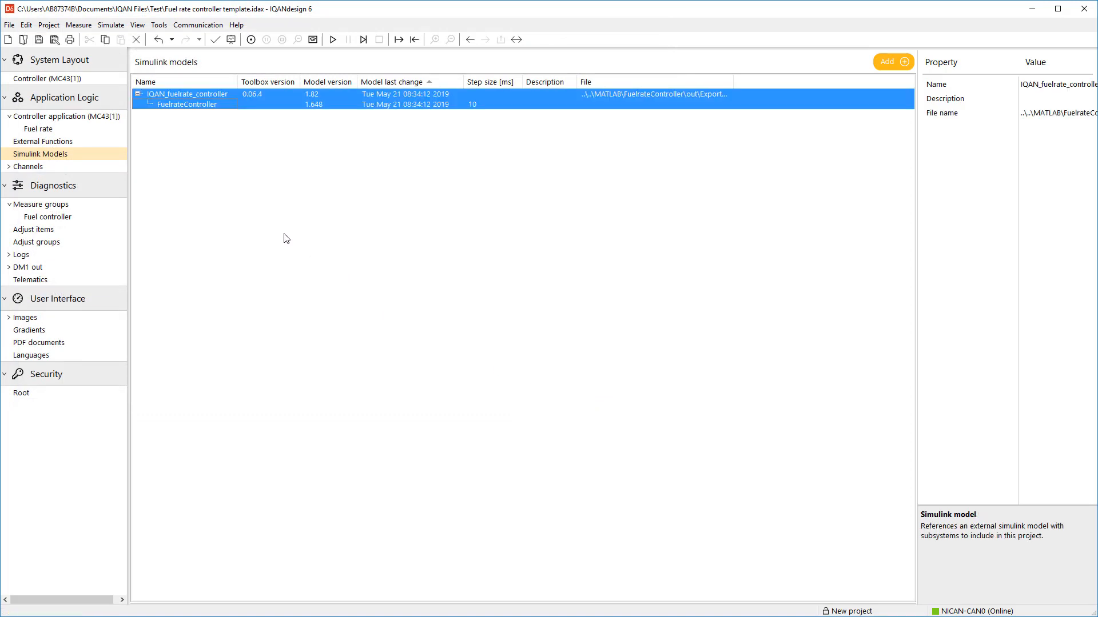
- In the Fuel rate group, connect Throttle, Ego [V] and Map [bar] to the FuelrateController inputs
click(38, 129)
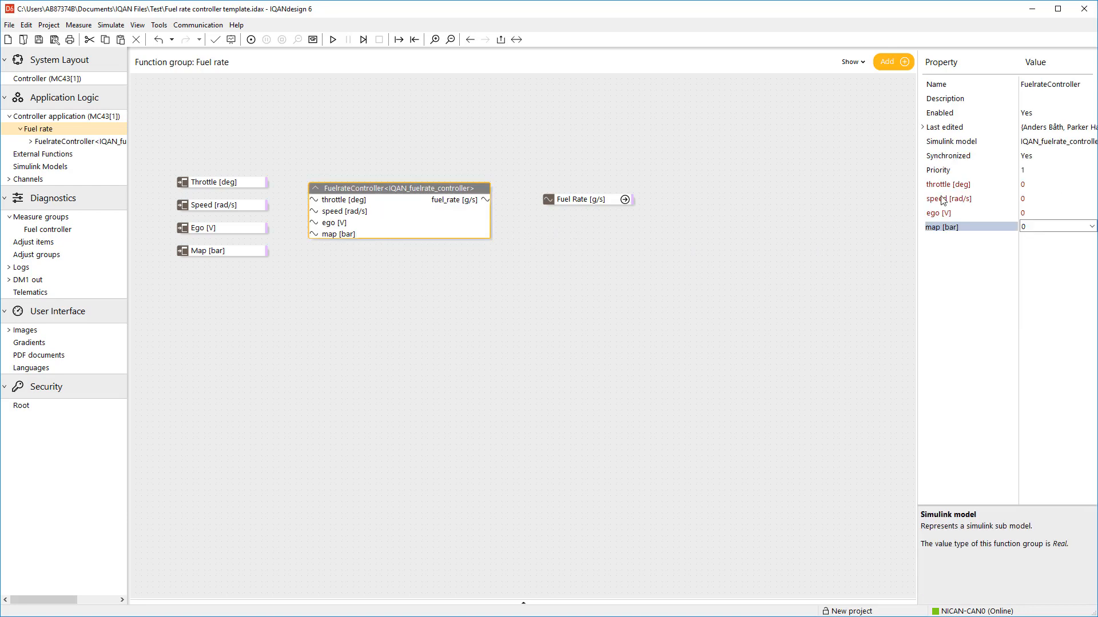
click(948, 183)
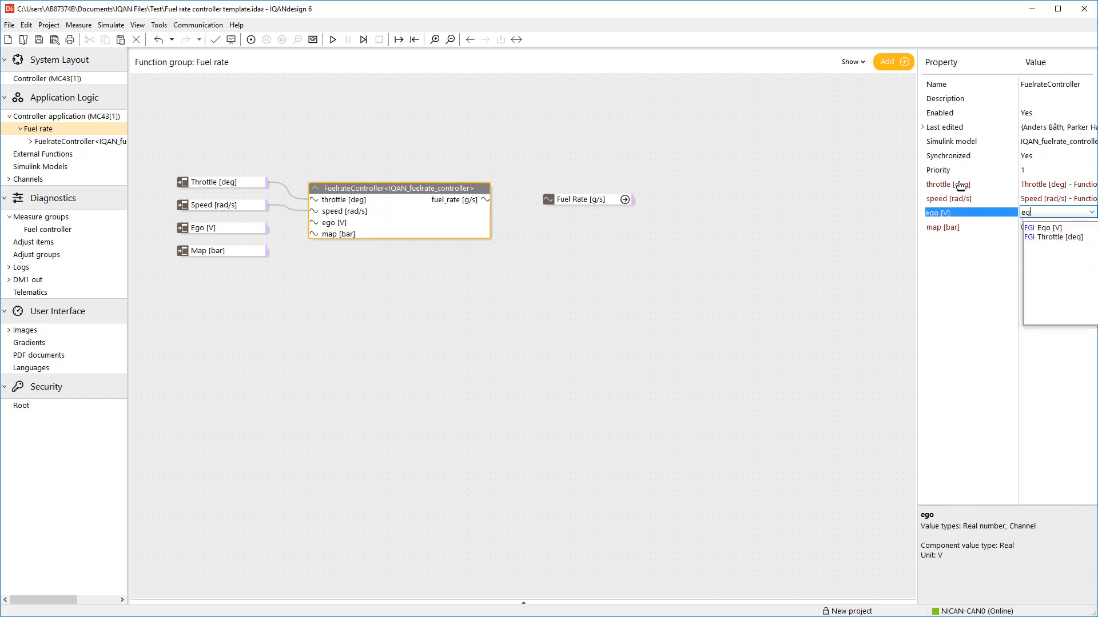
click(1049, 228)
text(ma)
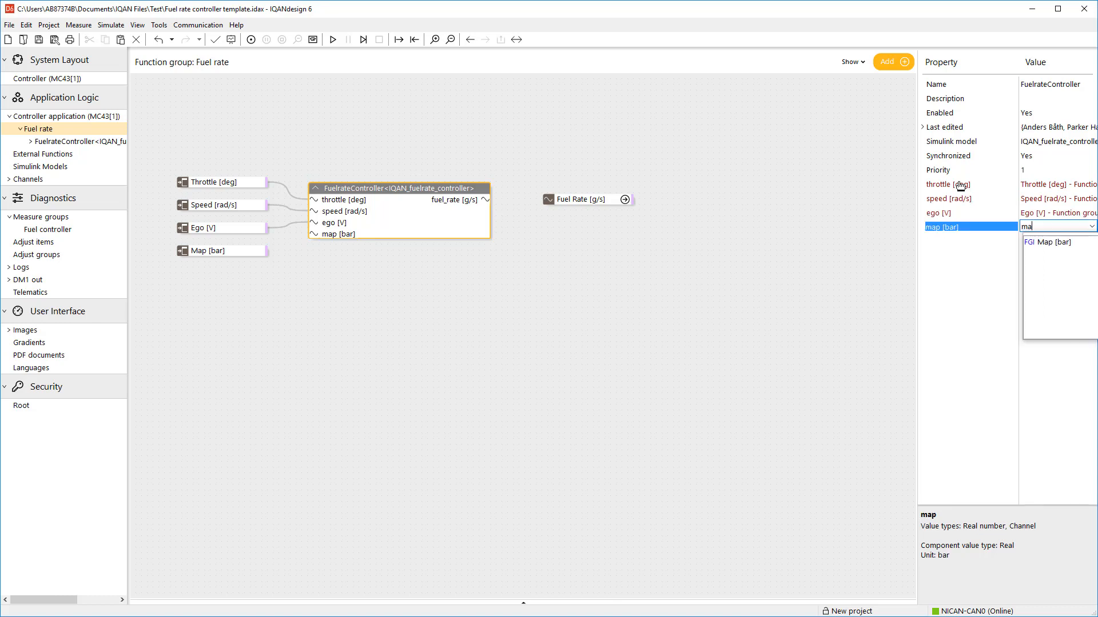
click(1049, 241)
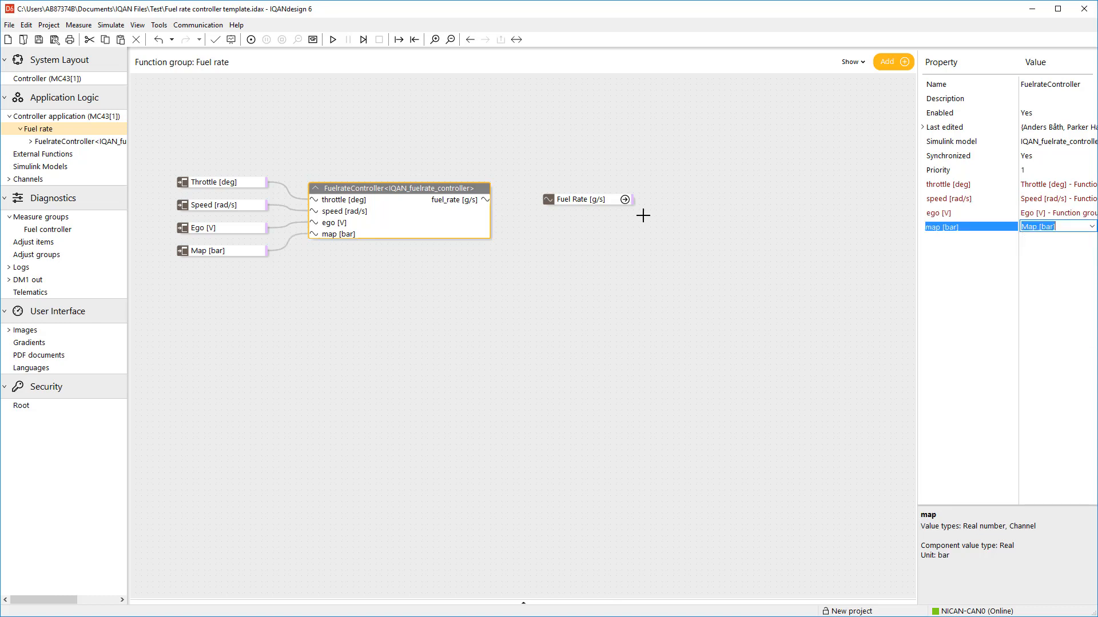
click(574, 199)
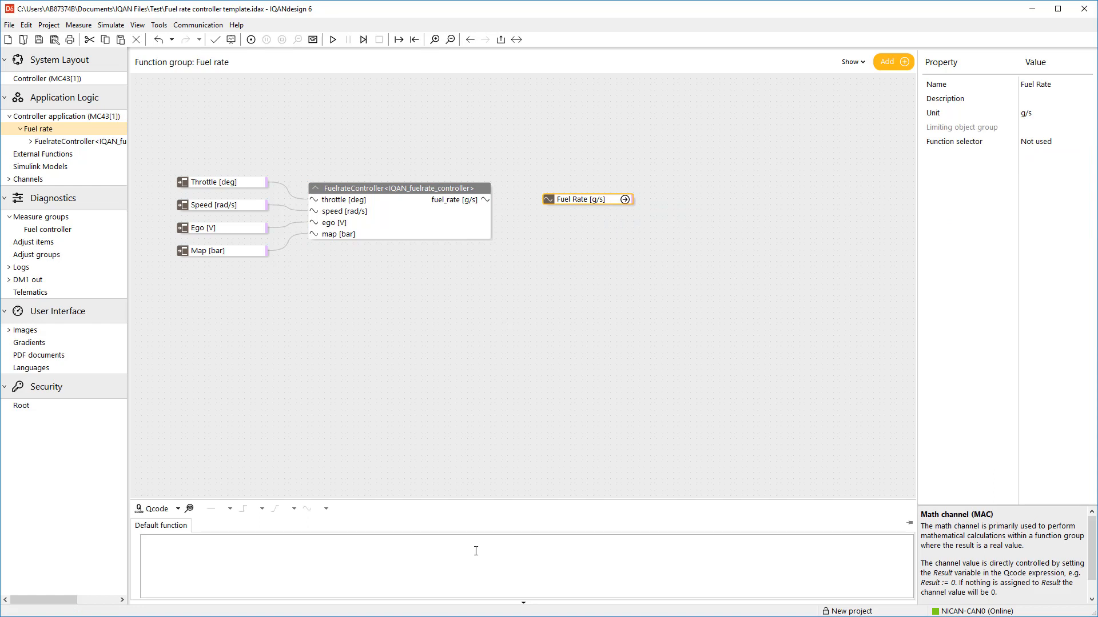
- Assign Result := FuelrateController.fuel_rate in the Fuel Rate channel's Qcode
text(Result := fu)
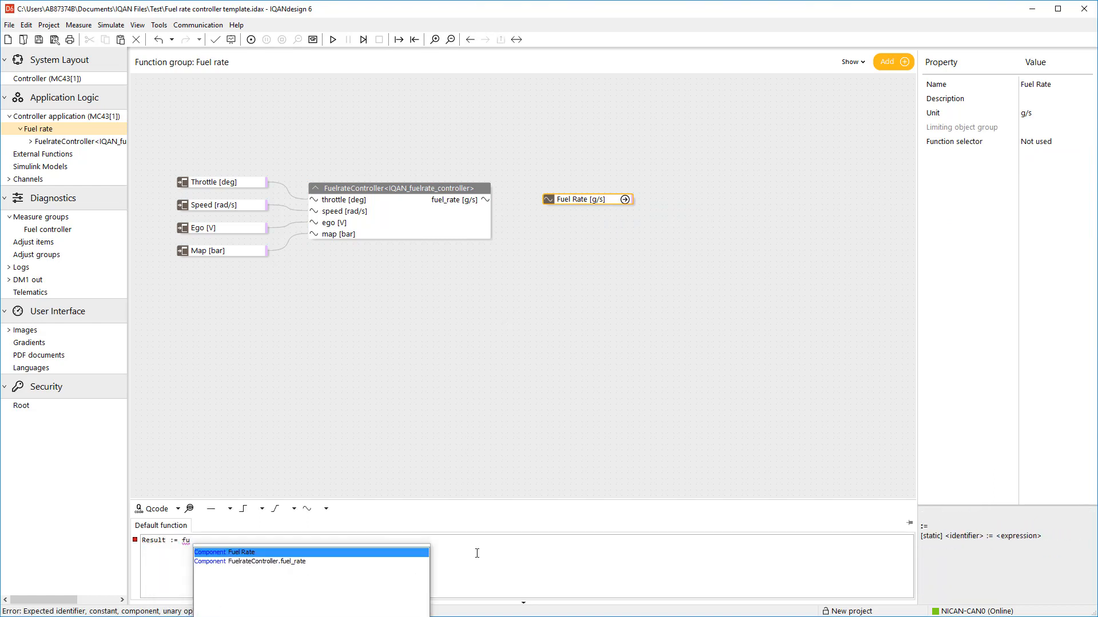
click(249, 560)
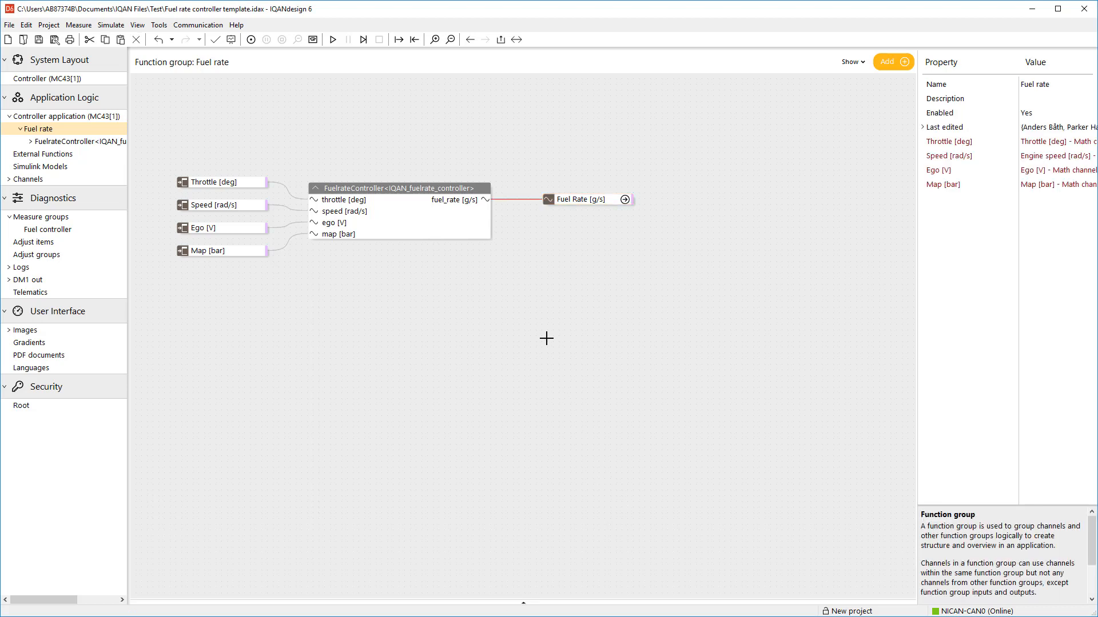
mouse_move(54, 44)
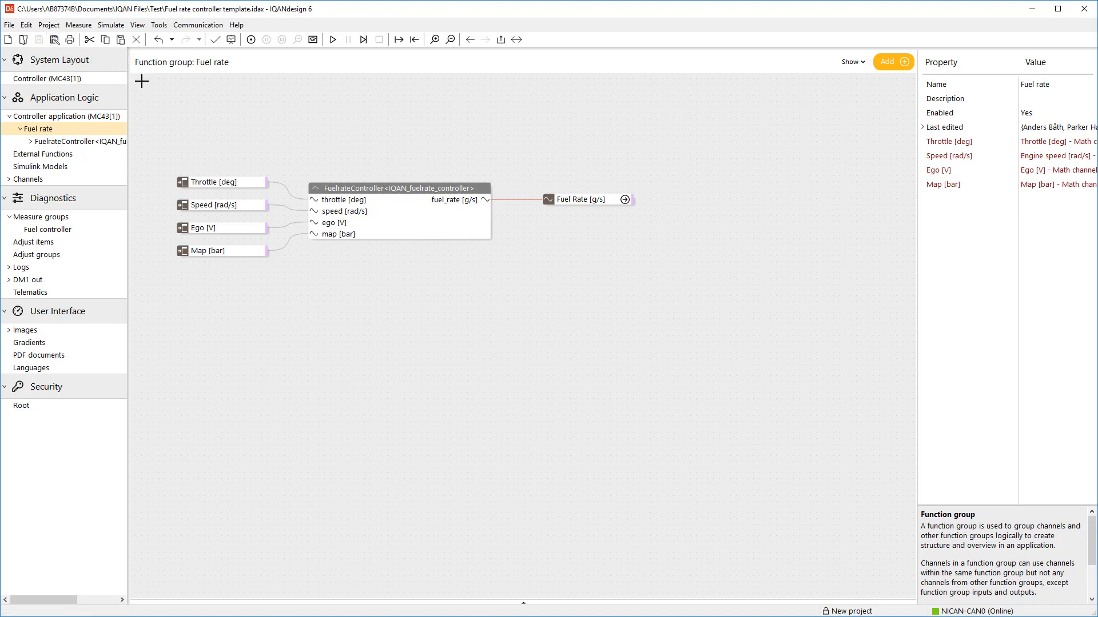
- Send the project via Communication > Send Project and acknowledge the successful system update
click(198, 24)
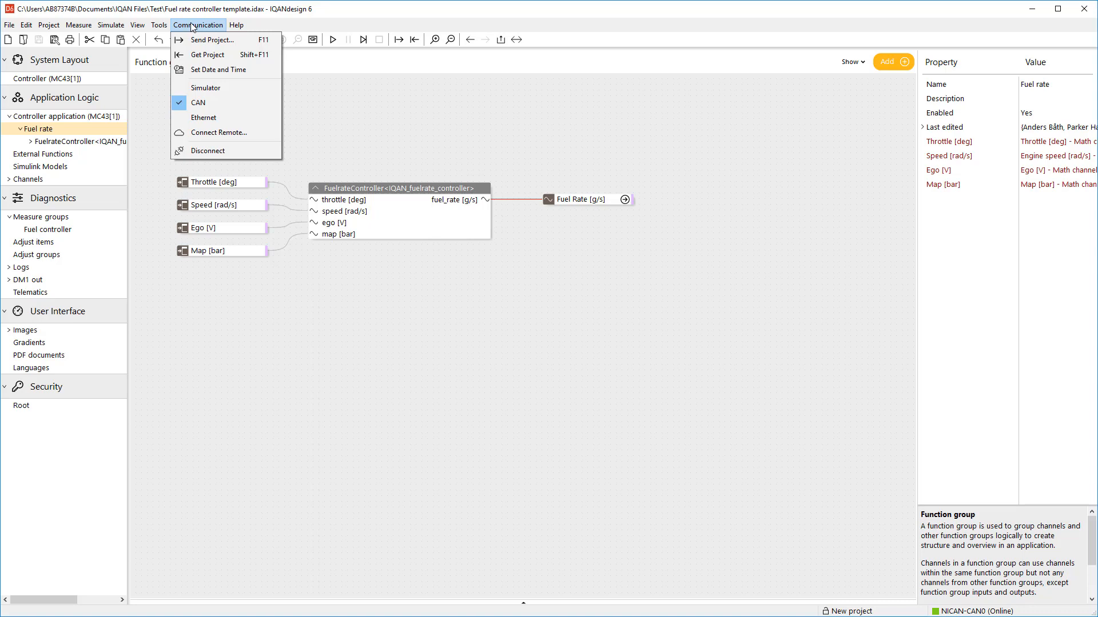
mouse_move(210, 40)
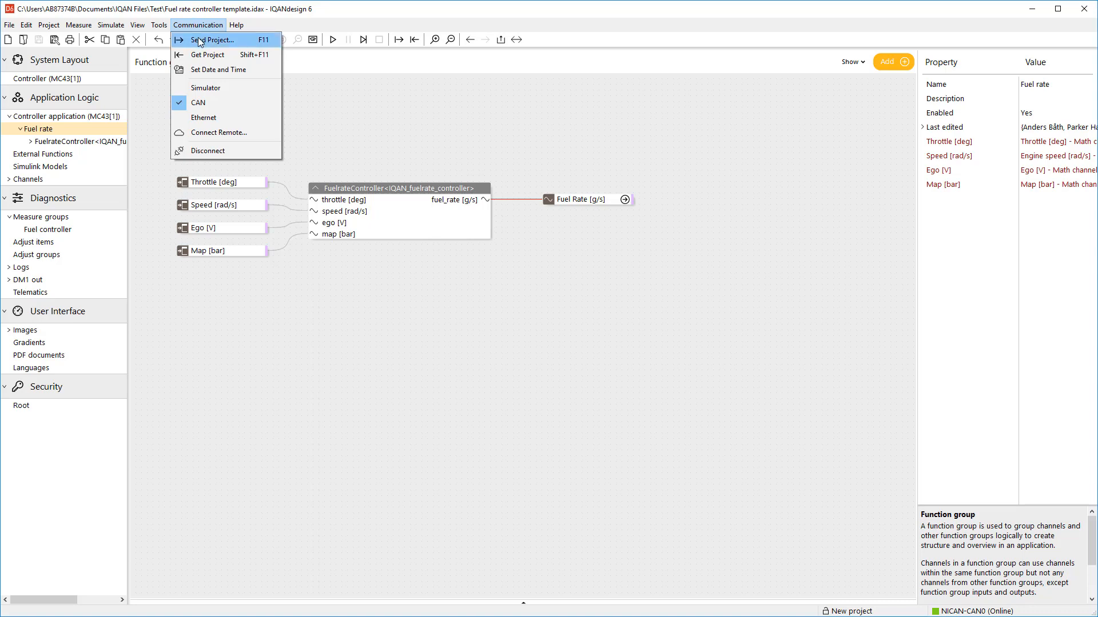
click(212, 39)
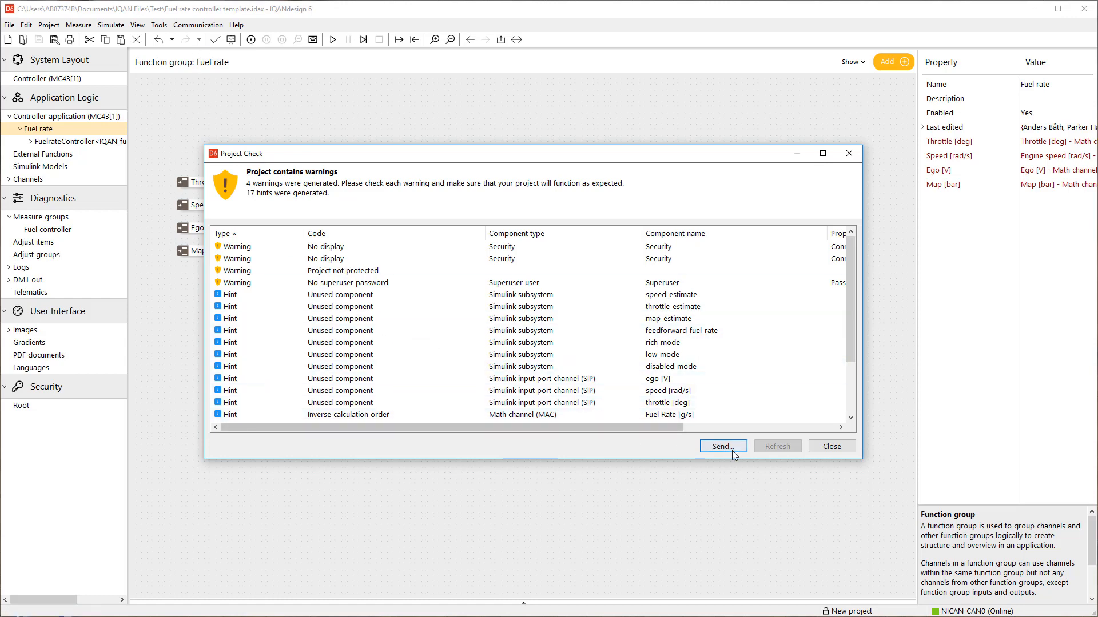
click(721, 446)
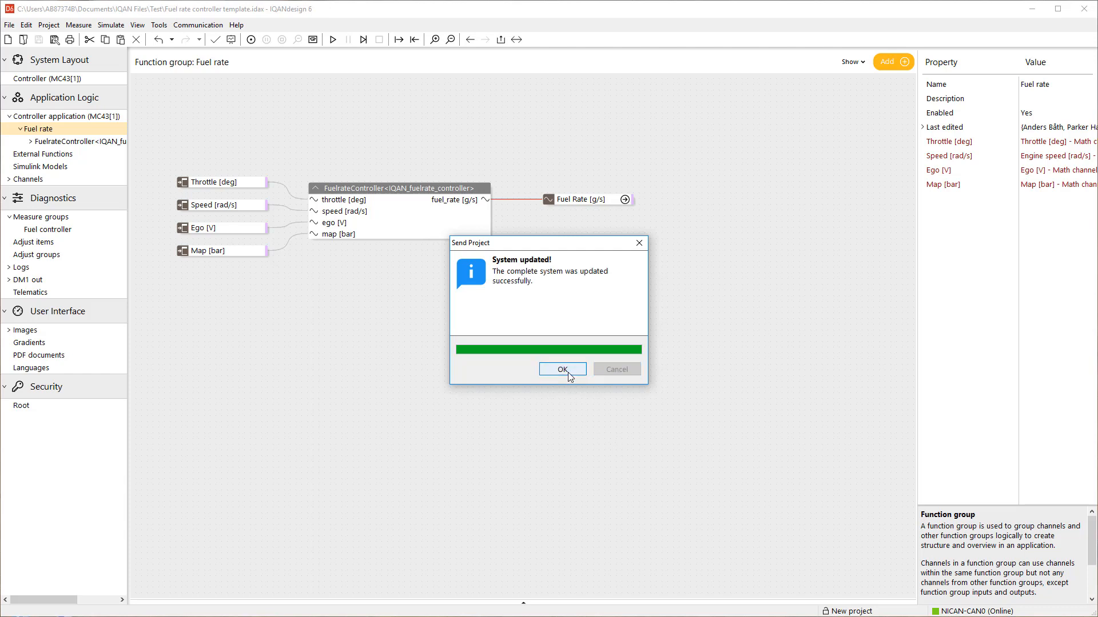
click(562, 369)
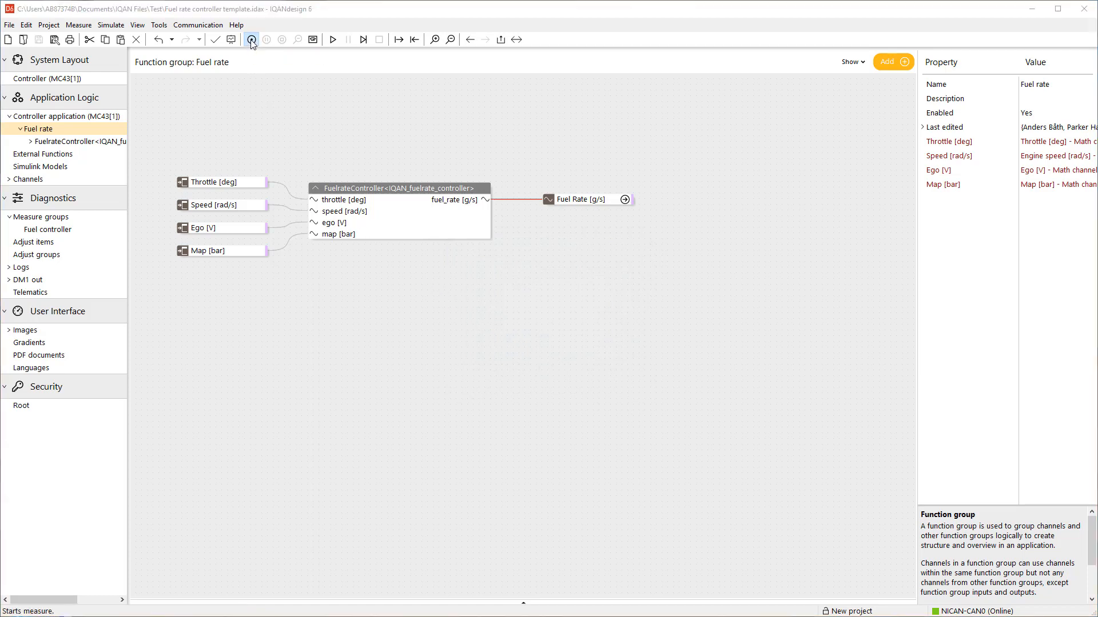
- Start measuring and view live values in FuelrateController's airflow_calc subsystem, then stop measuring
click(251, 38)
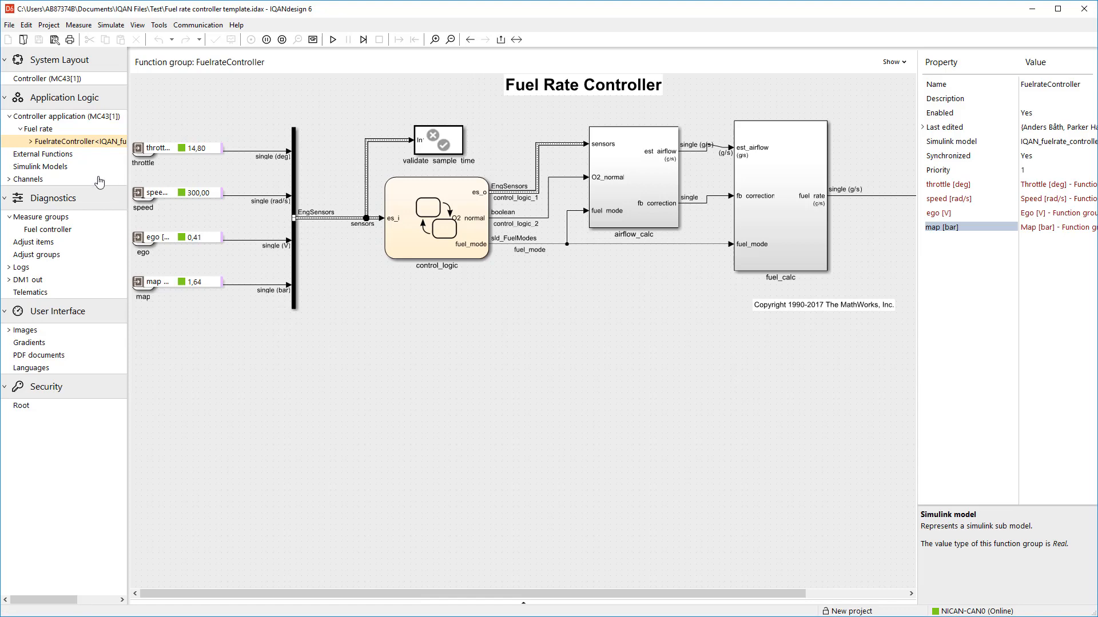
click(21, 142)
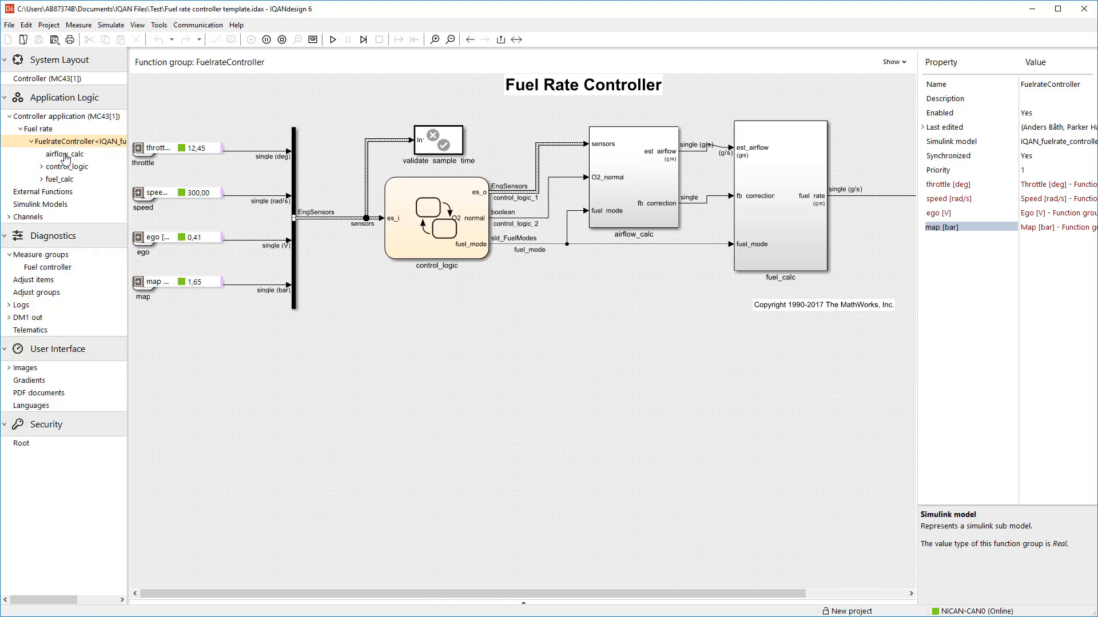
double_click(62, 154)
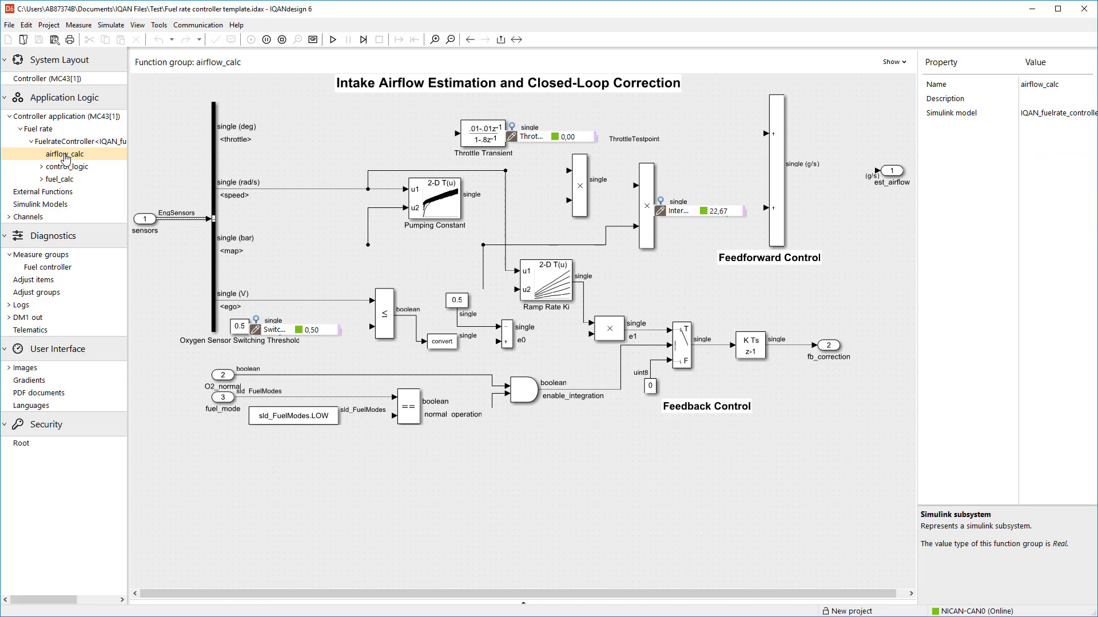
click(67, 167)
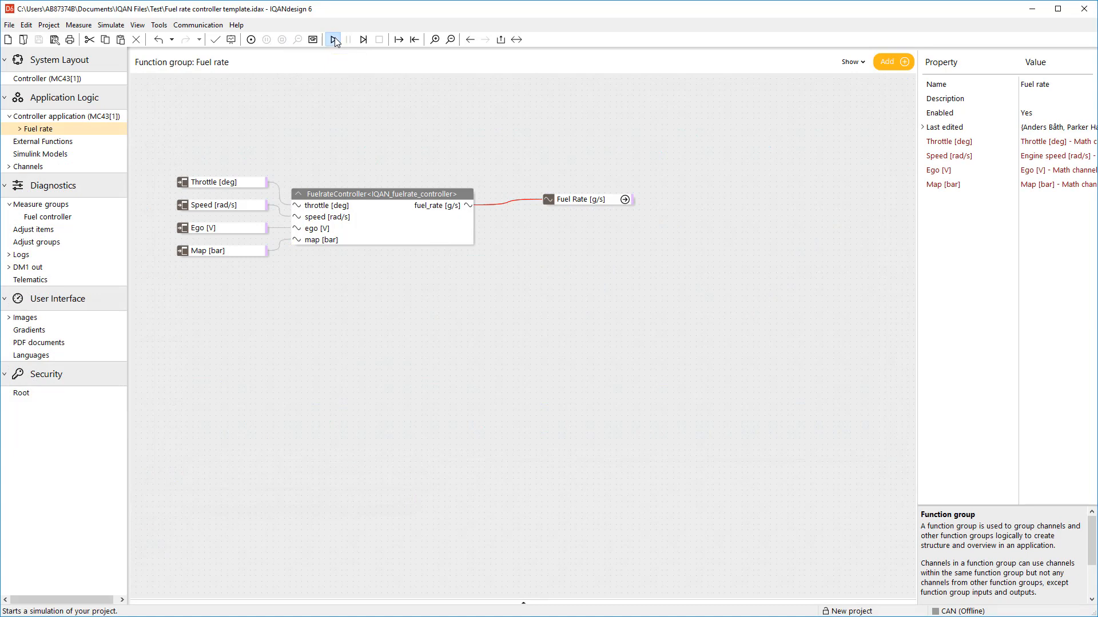
mouse_move(333, 39)
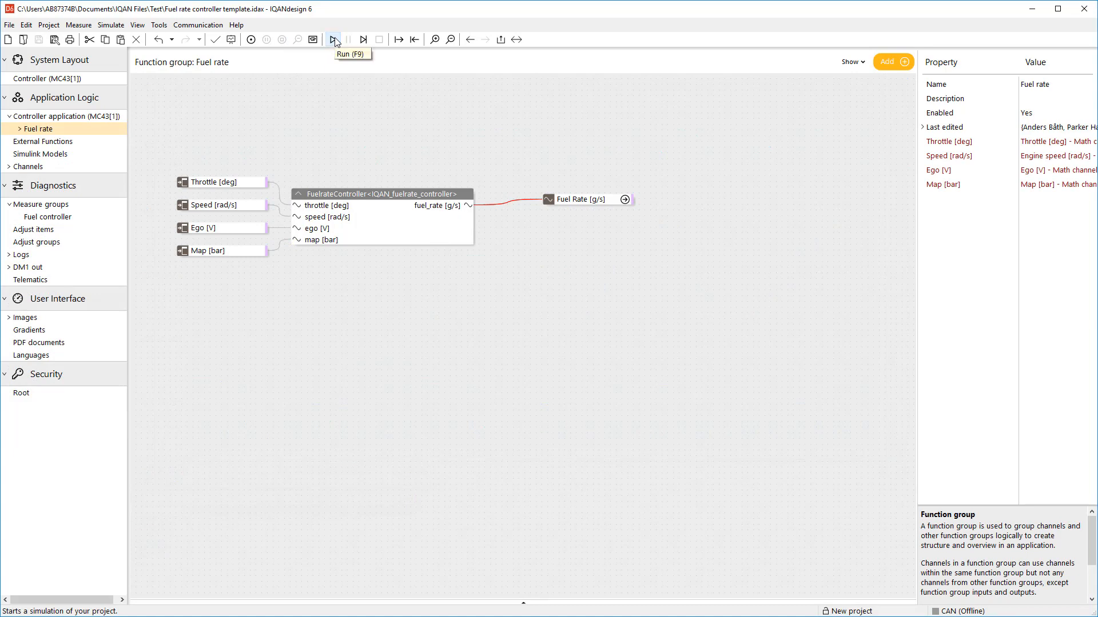
- Run the project (F9) and start a New Simulation in IQANsimulate
click(332, 39)
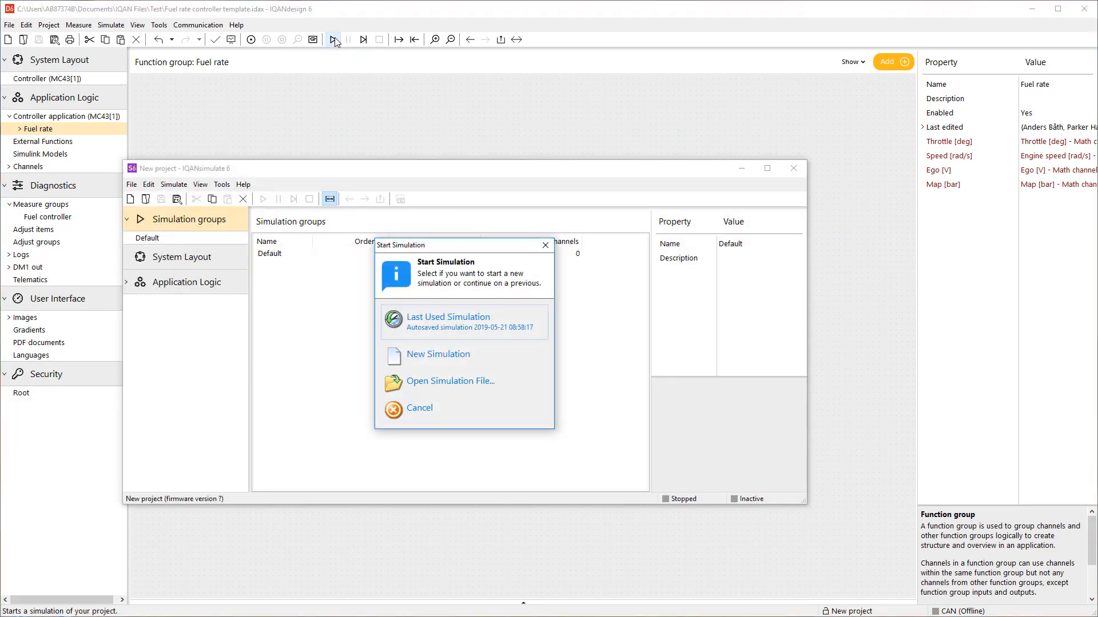
mouse_move(437, 355)
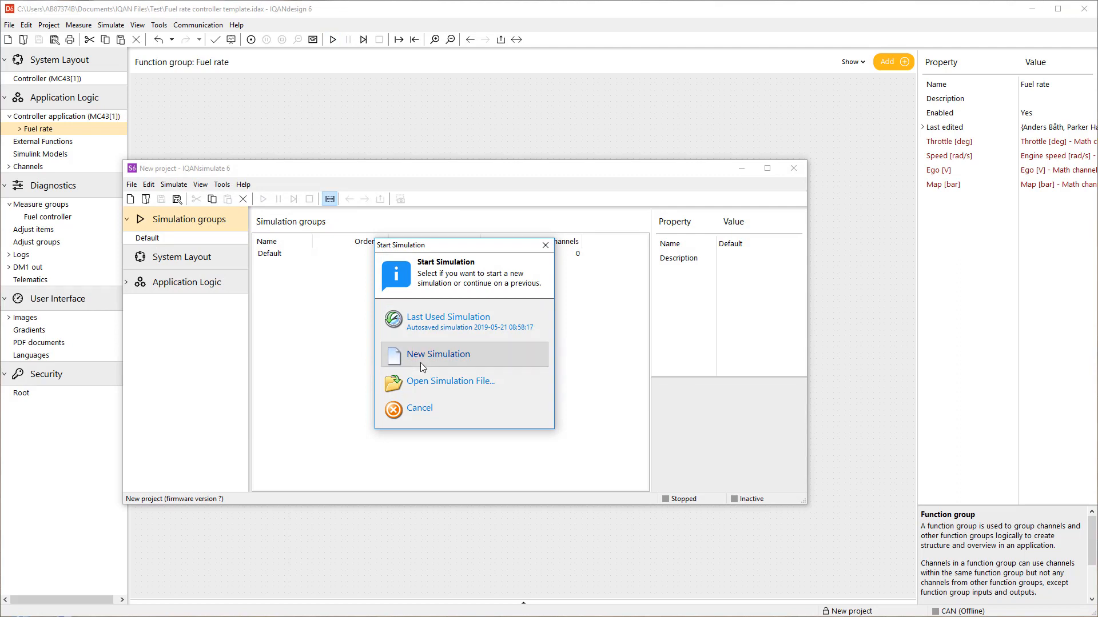
click(437, 354)
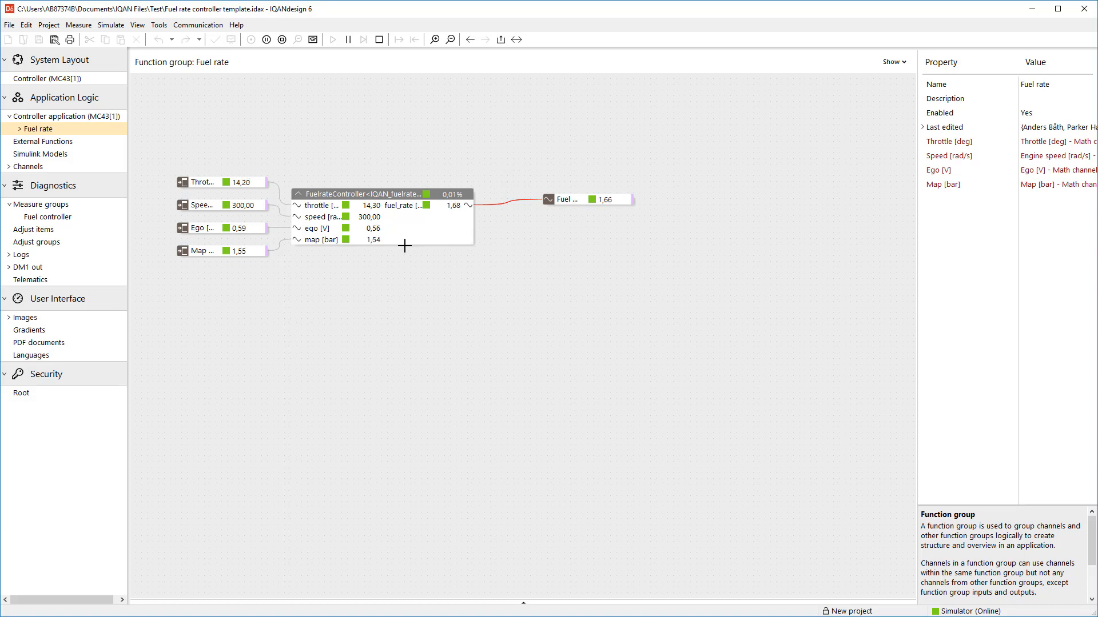
- Browse the simulated FuelrateController into airflow_calc and view the control_logic state chart
double_click(357, 194)
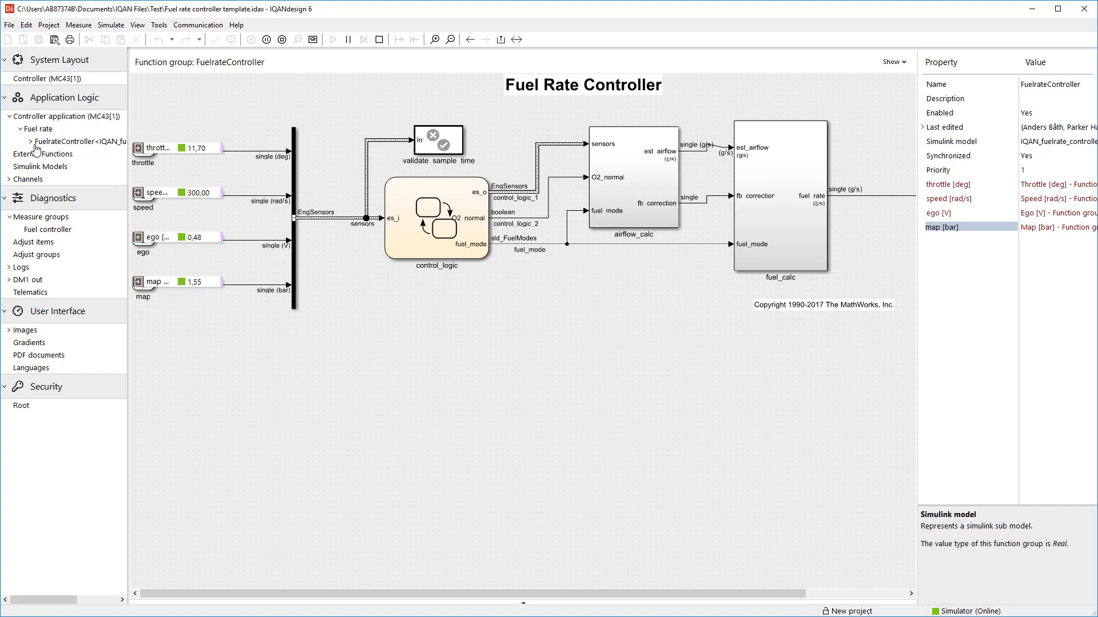
click(30, 142)
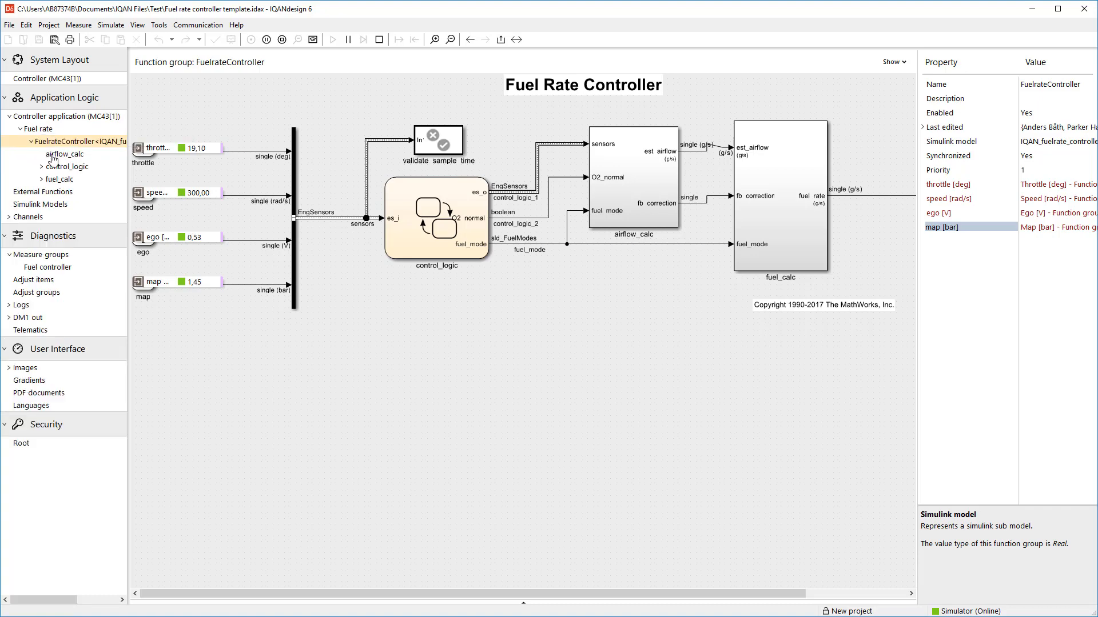
double_click(64, 155)
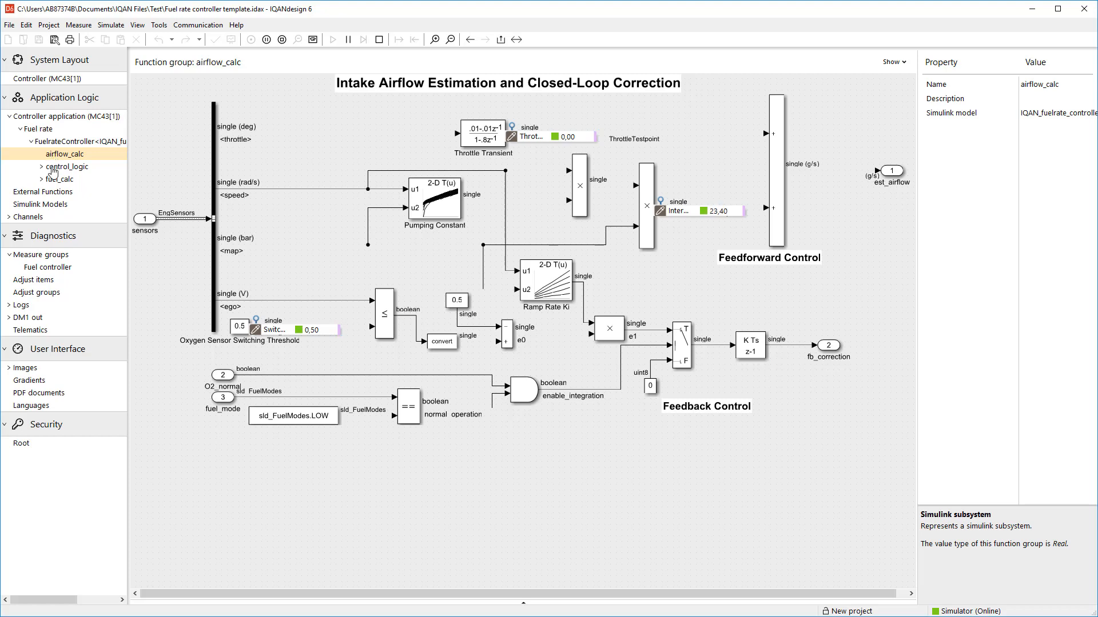
click(66, 167)
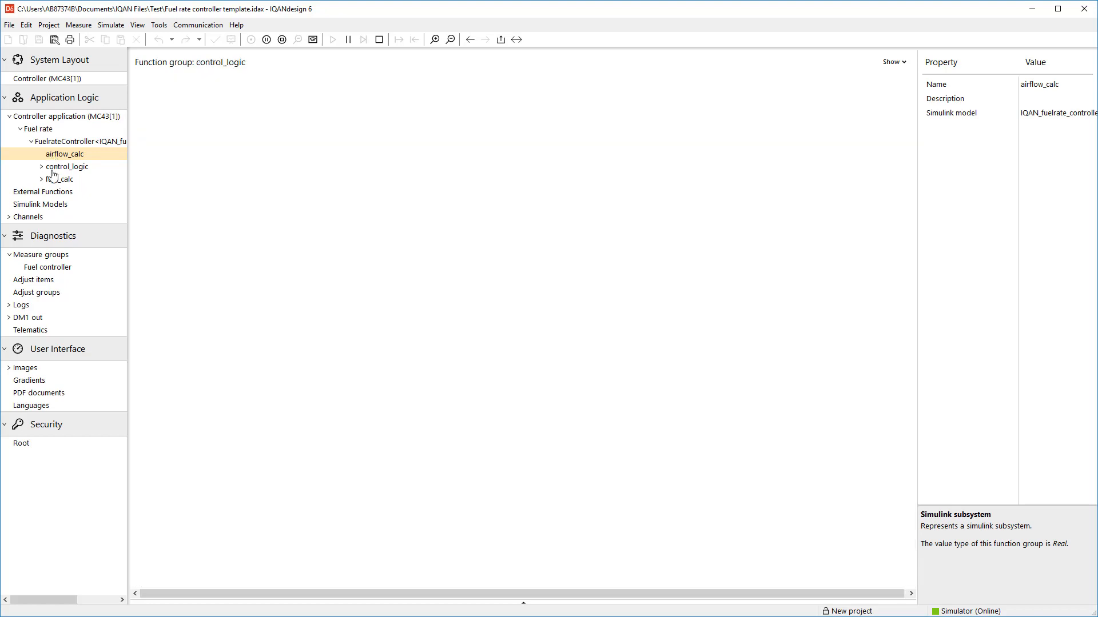
click(68, 167)
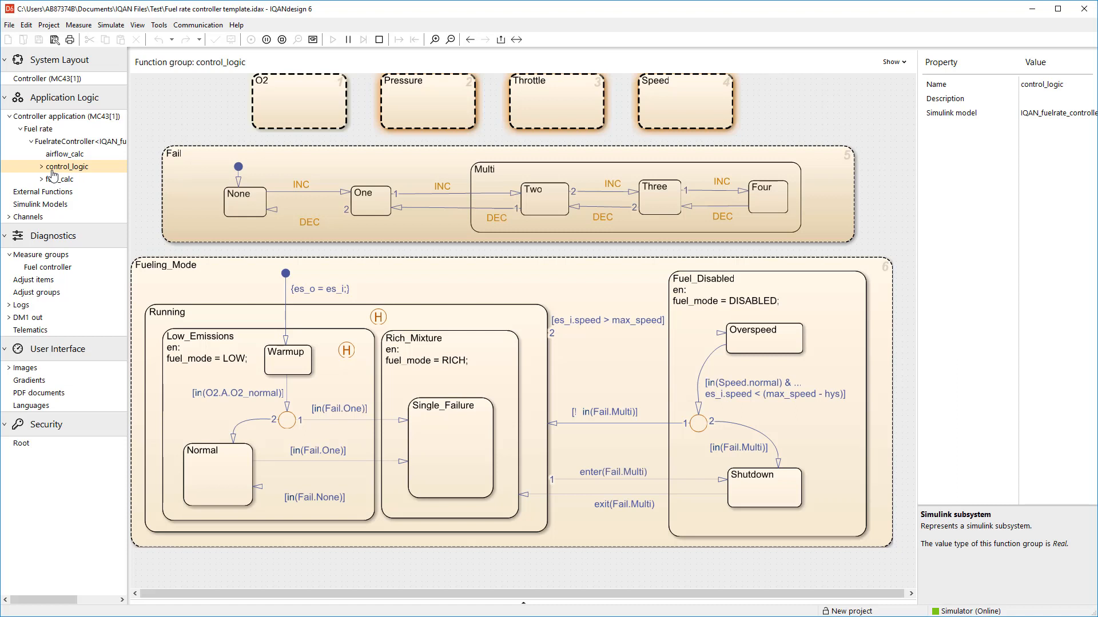